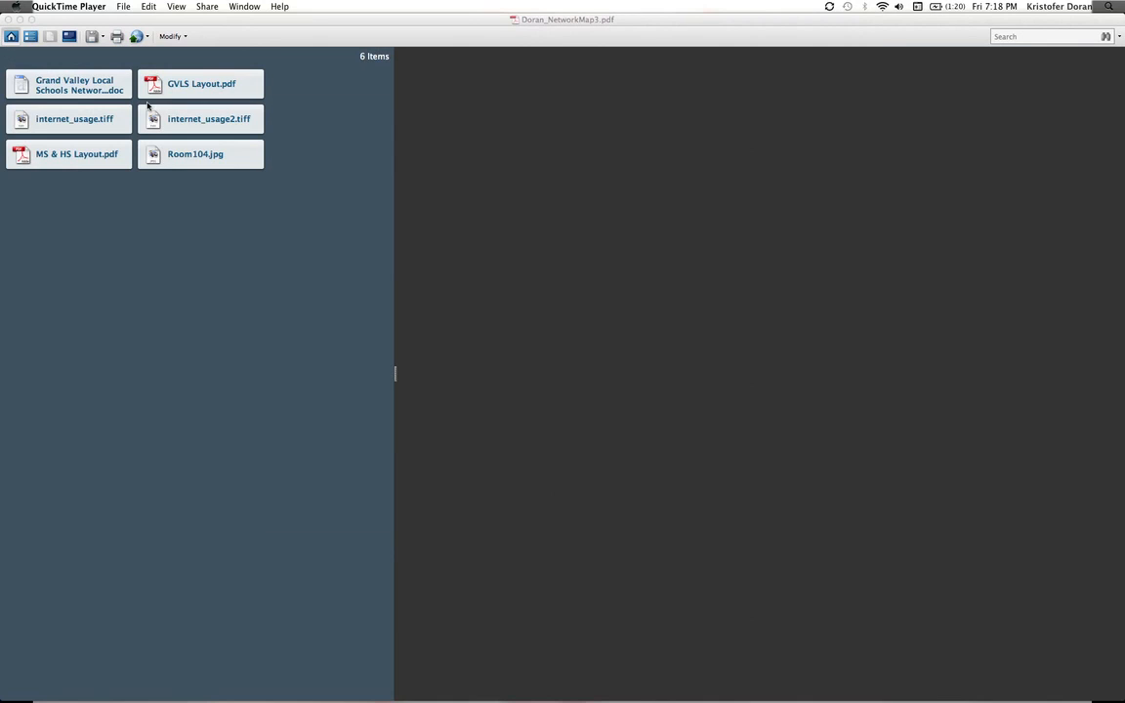
pyautogui.moveTo(137, 116)
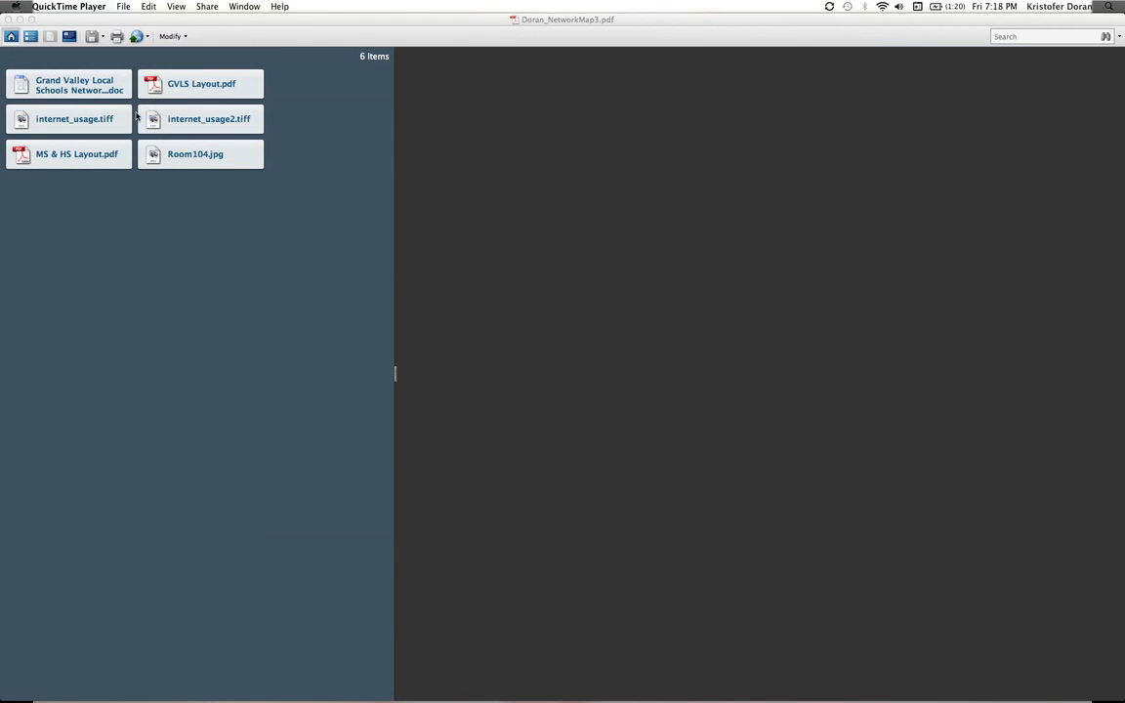
pyautogui.moveTo(198, 52)
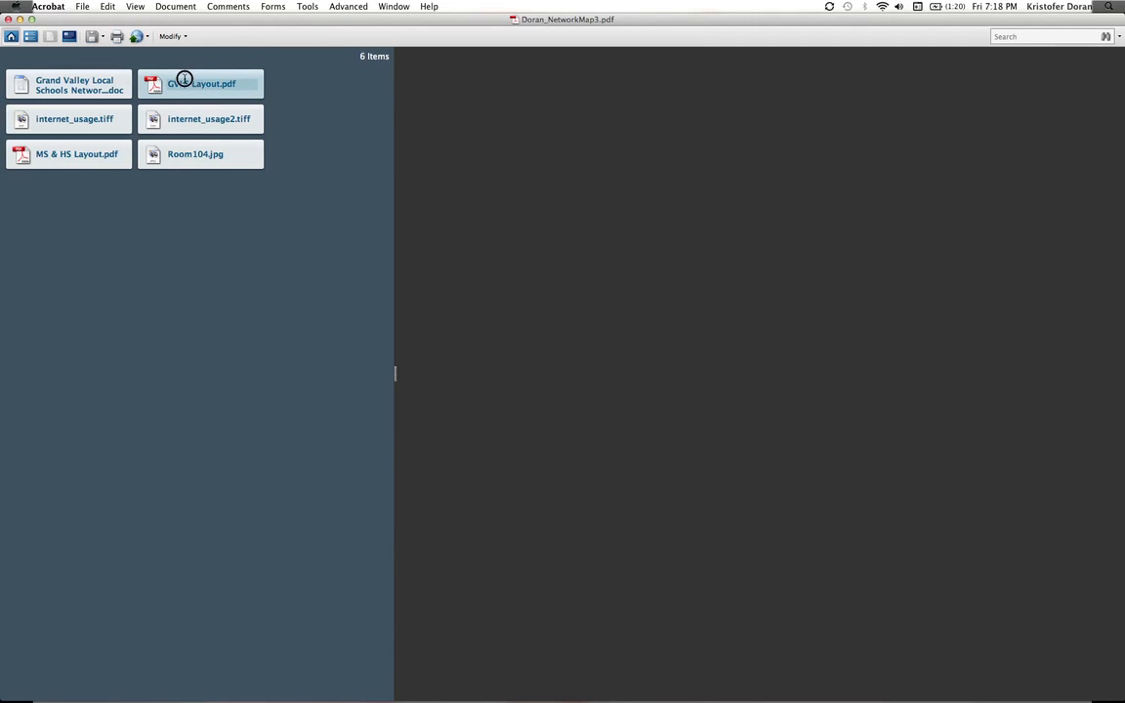
# Preview GVLS Layout.pdf from the six-file network map portfolio
pyautogui.doubleClick(200, 83)
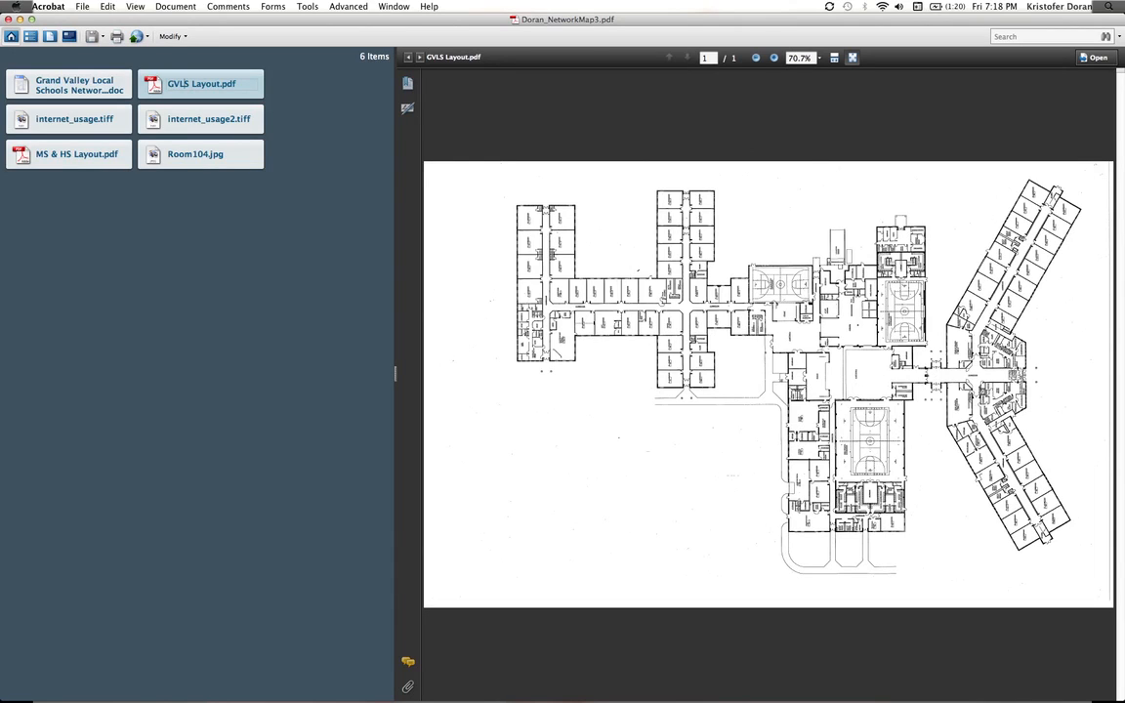
pyautogui.moveTo(301, 39)
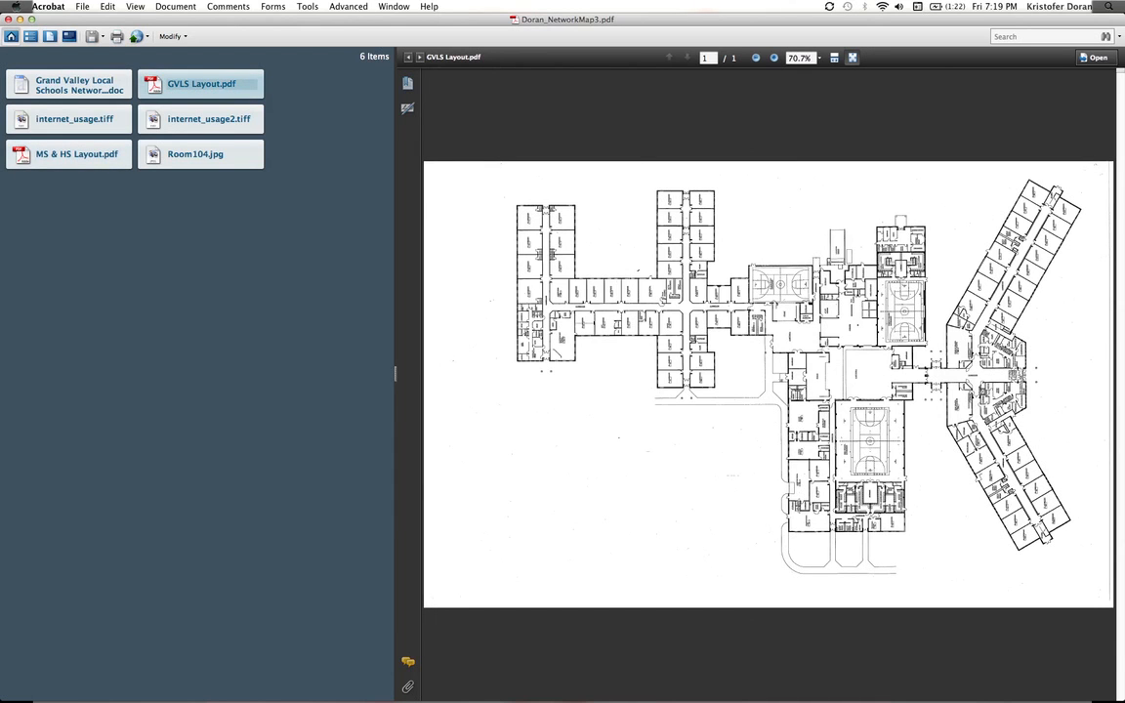
# Preview MS & HS Layout, Room104.jpg, both internet usage charts, then the Network Map Key
pyautogui.click(69, 153)
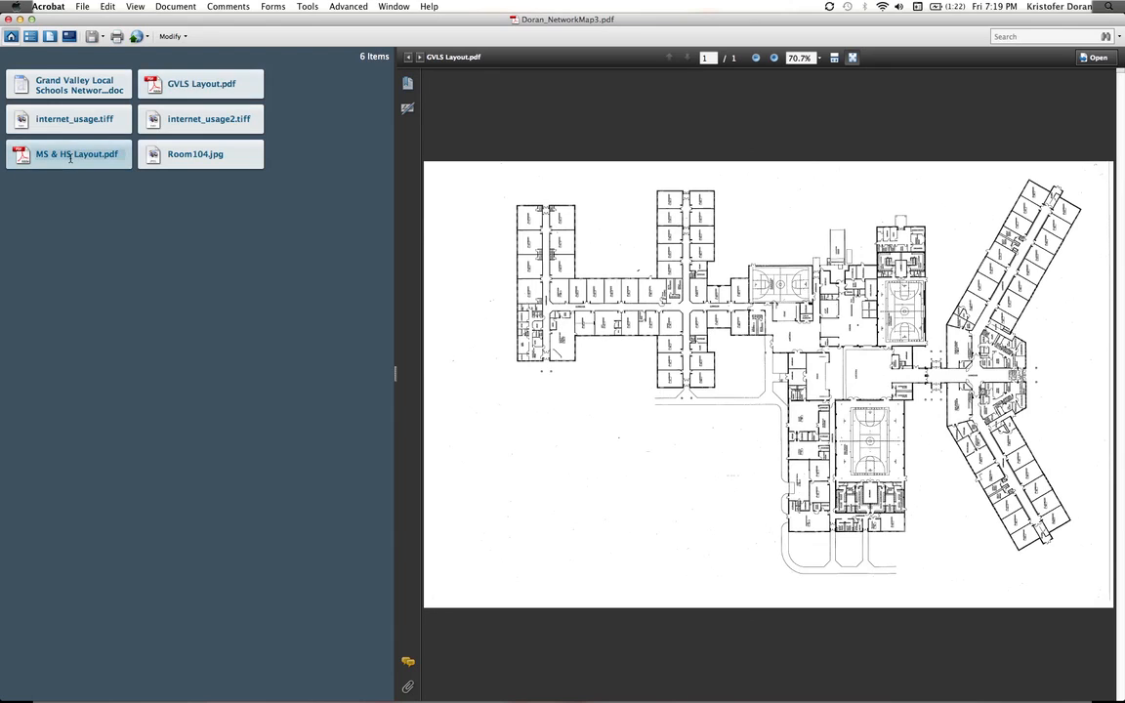
pyautogui.doubleClick(69, 154)
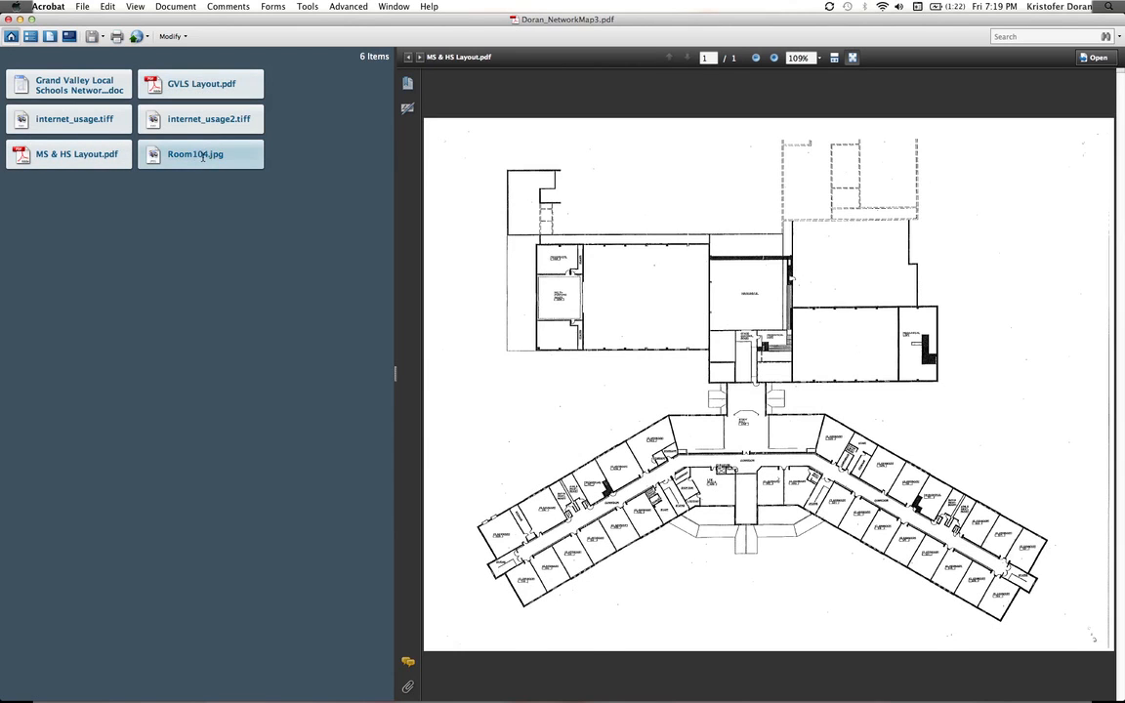
pyautogui.click(194, 153)
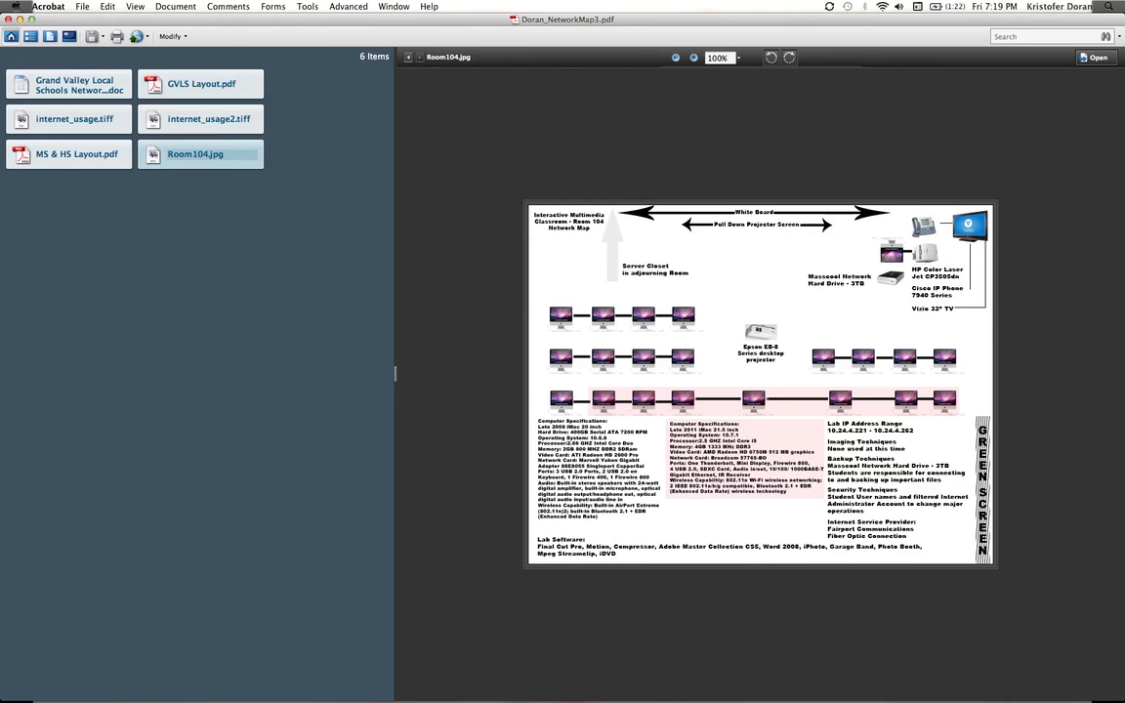
pyautogui.click(68, 118)
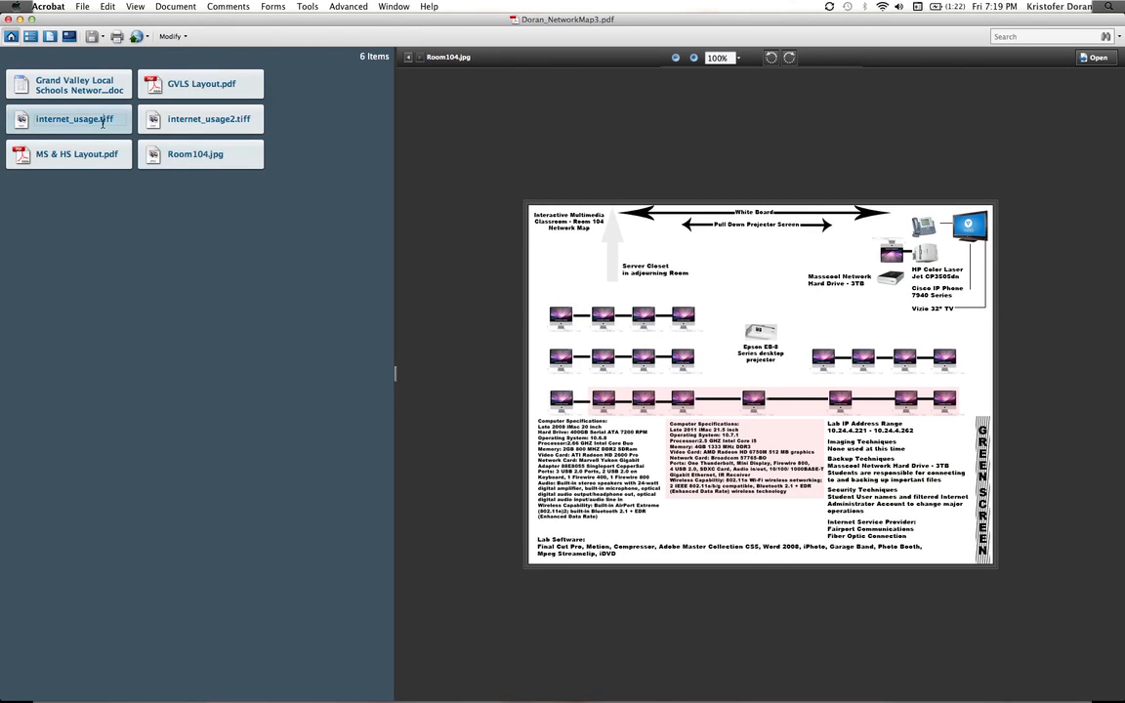
pyautogui.click(73, 118)
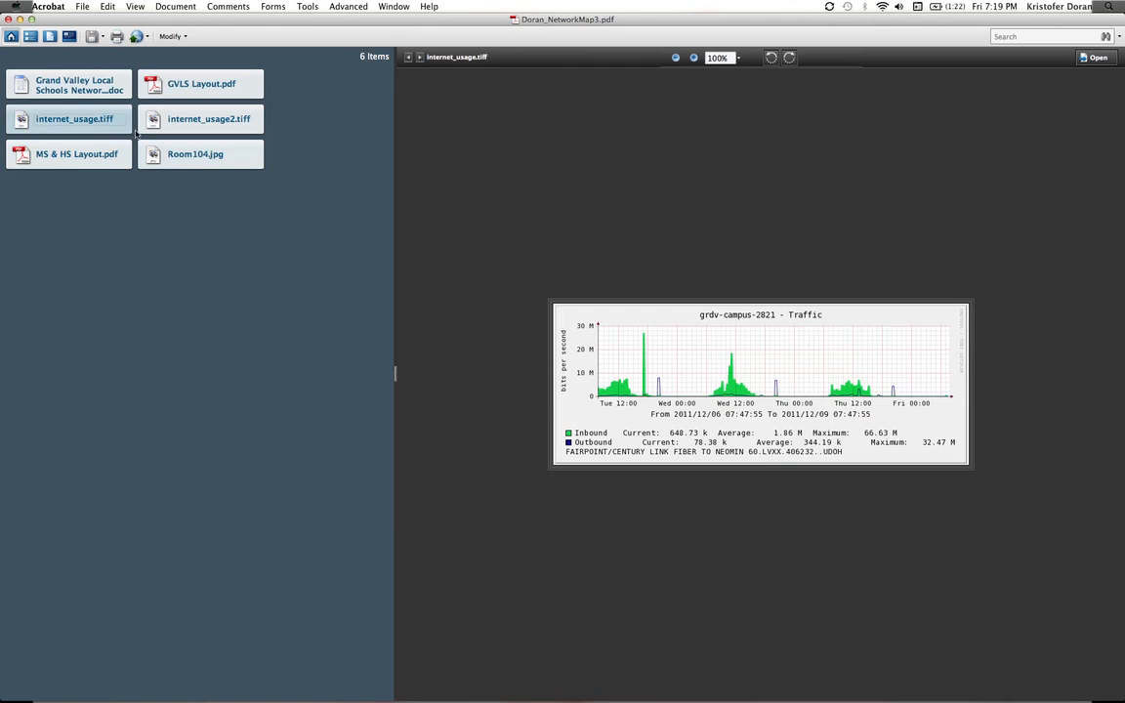
pyautogui.click(208, 118)
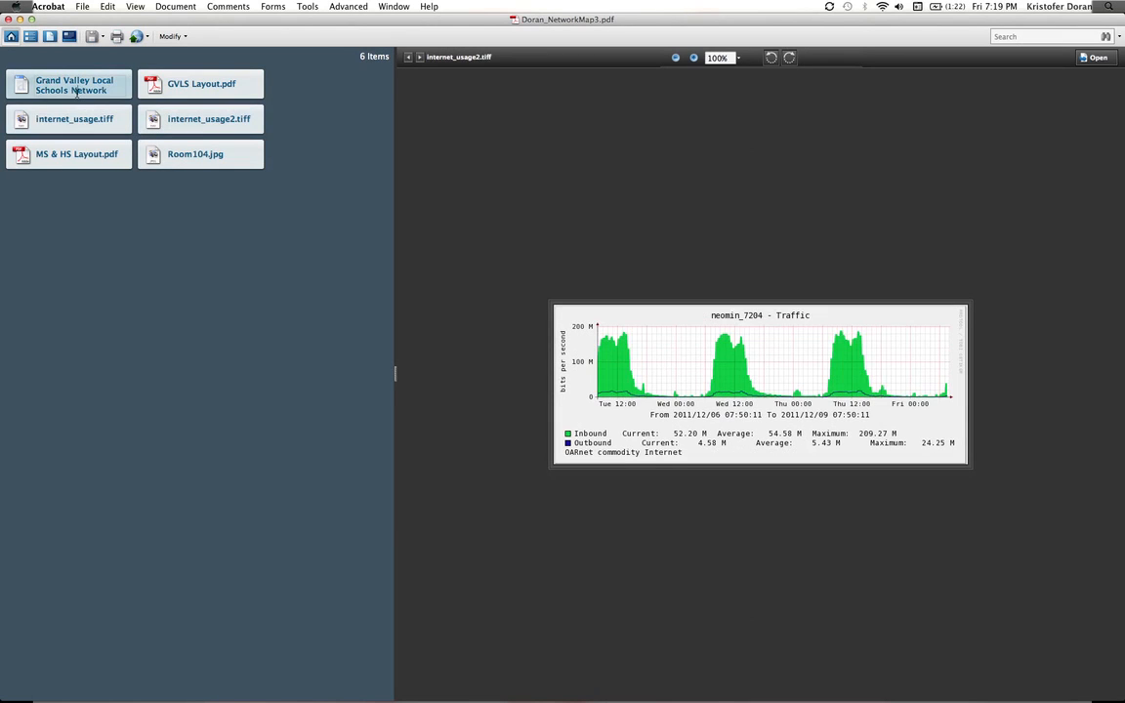
pyautogui.click(73, 85)
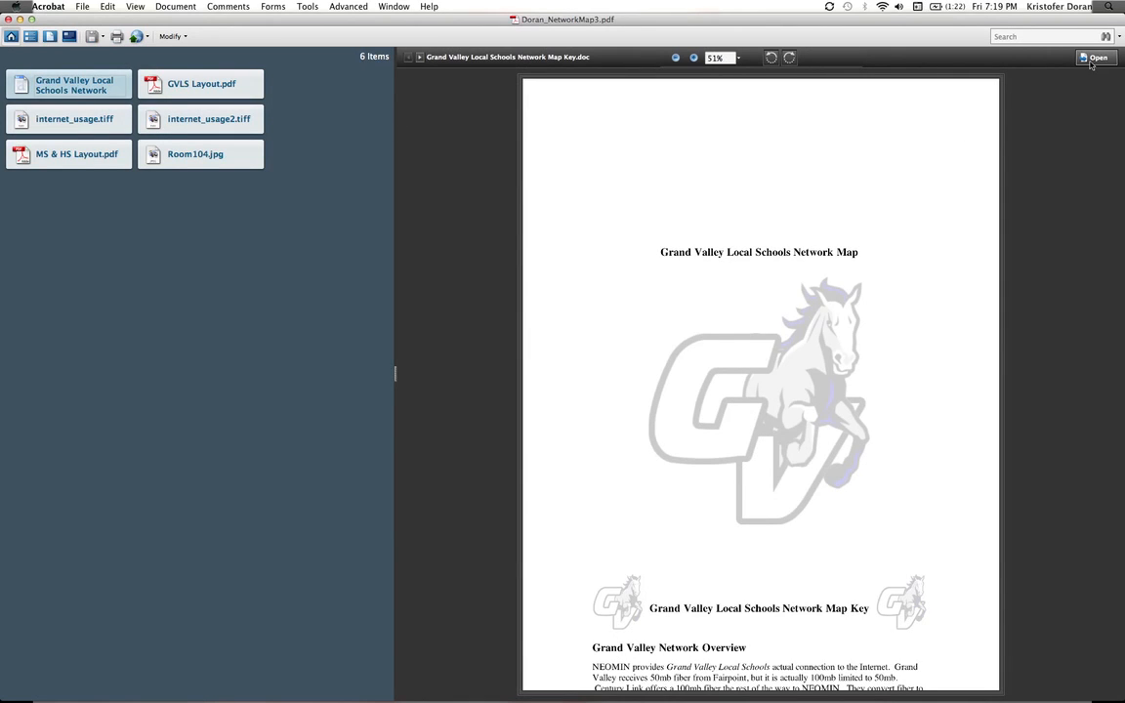
# Open the Network Map Key in Word past the warning and scroll to the Network Overview
pyautogui.click(1093, 56)
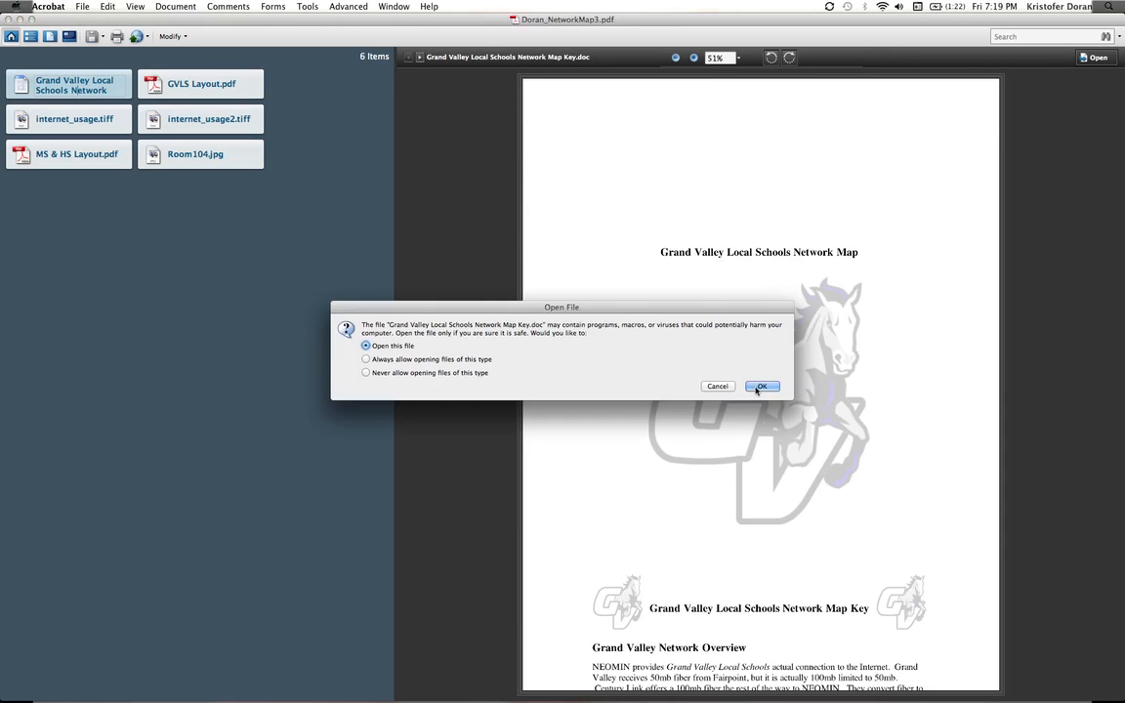
pyautogui.click(761, 386)
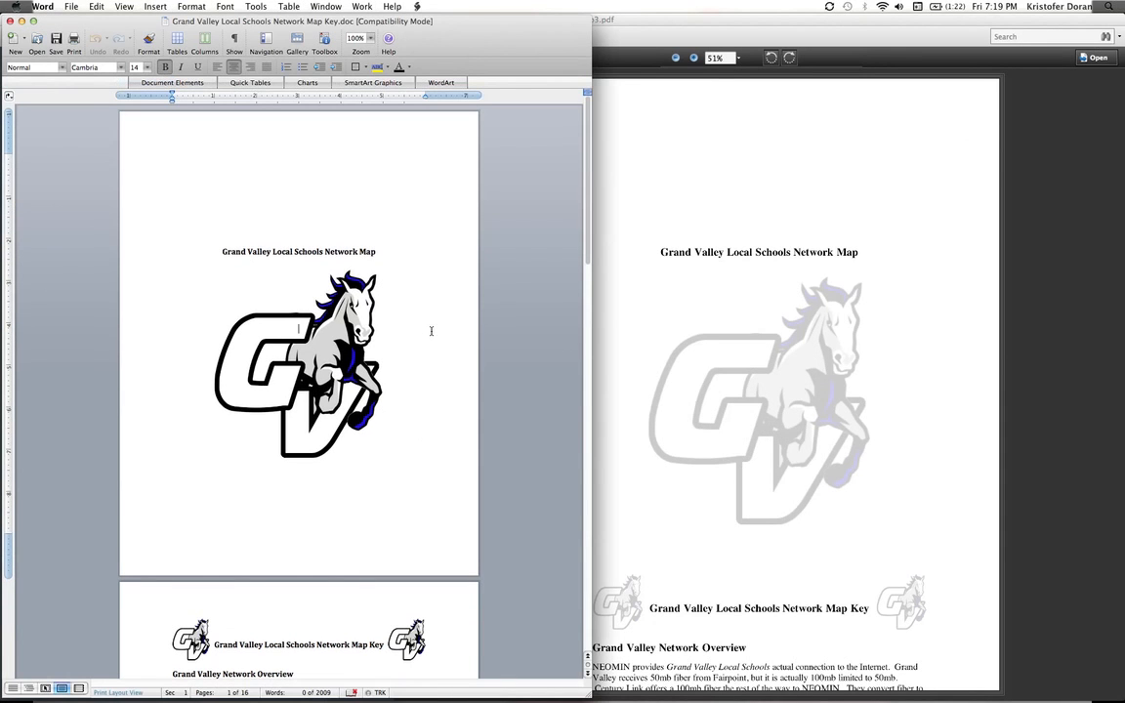
pyautogui.scroll(-3)
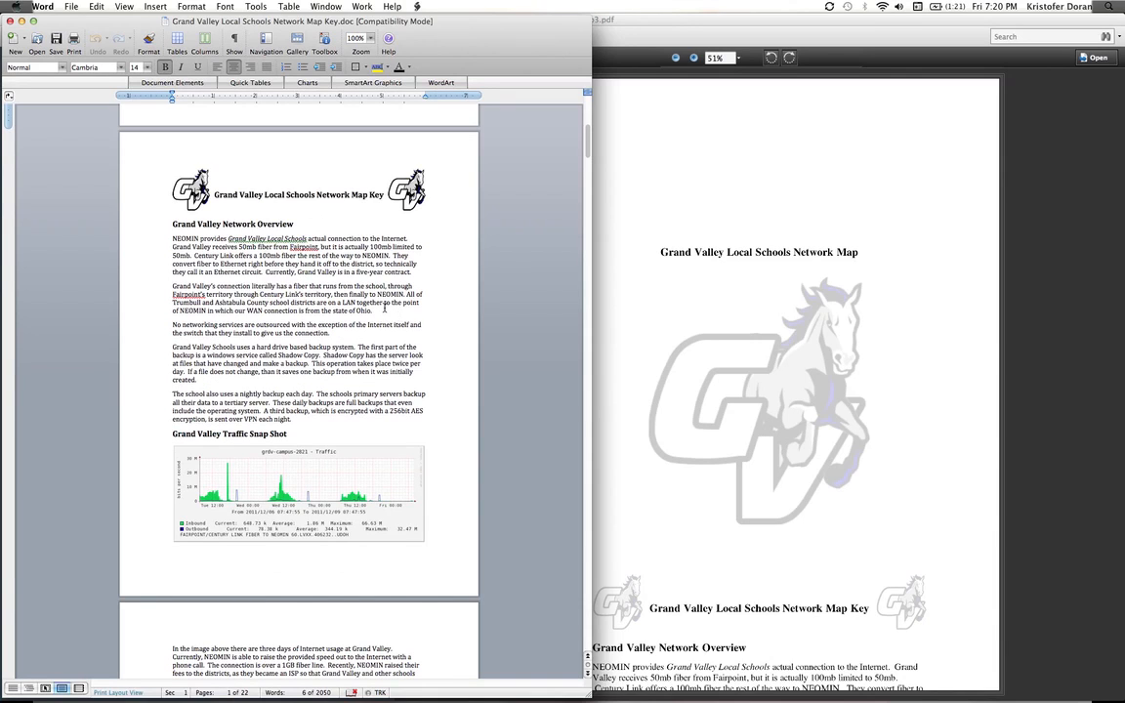
pyautogui.moveTo(231, 317)
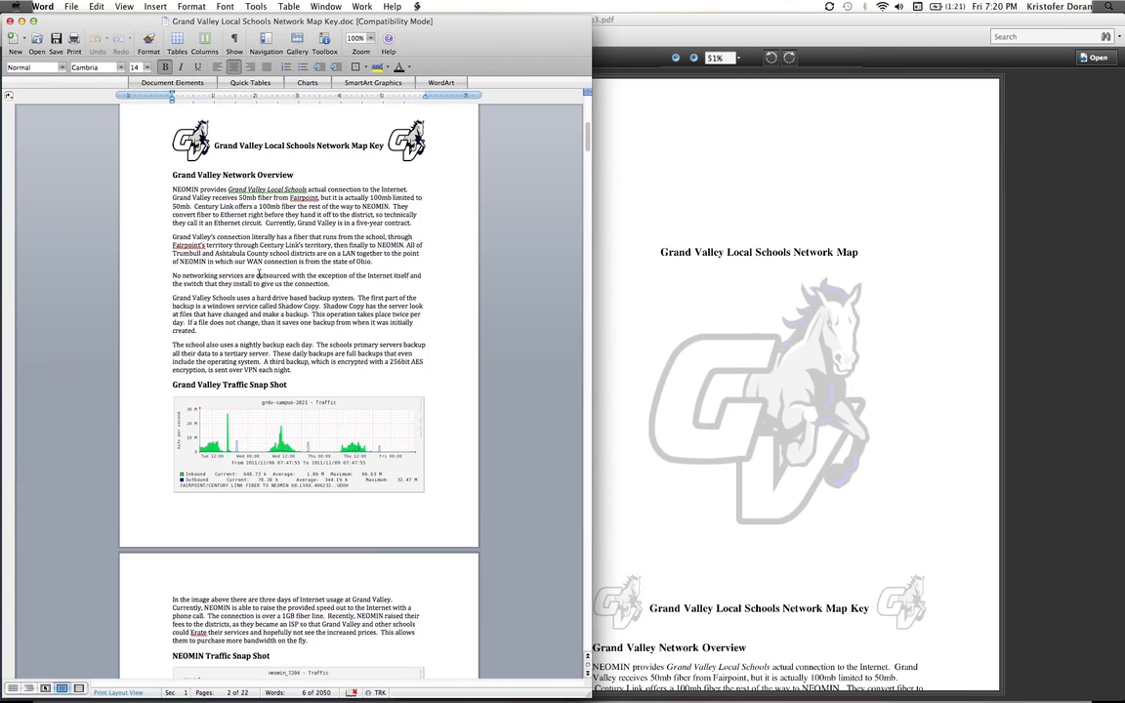
# Scroll past the Grand Valley chart to the NEOMIN snapshot and School District Computers
pyautogui.scroll(-3)
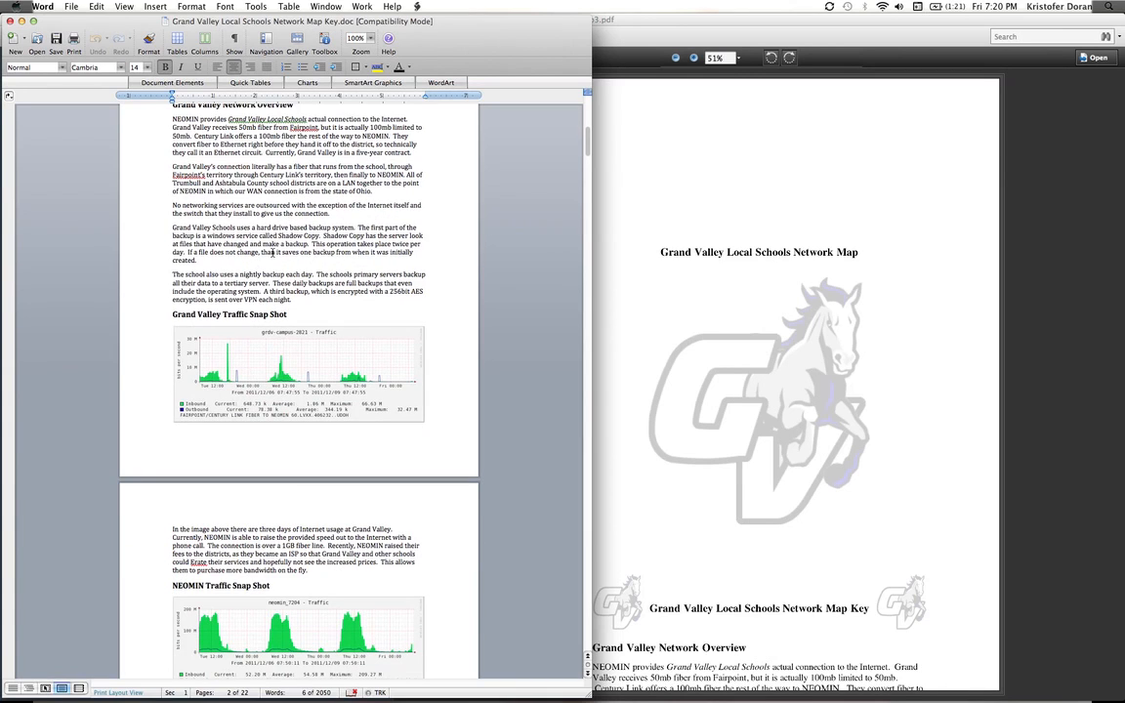
pyautogui.scroll(-3)
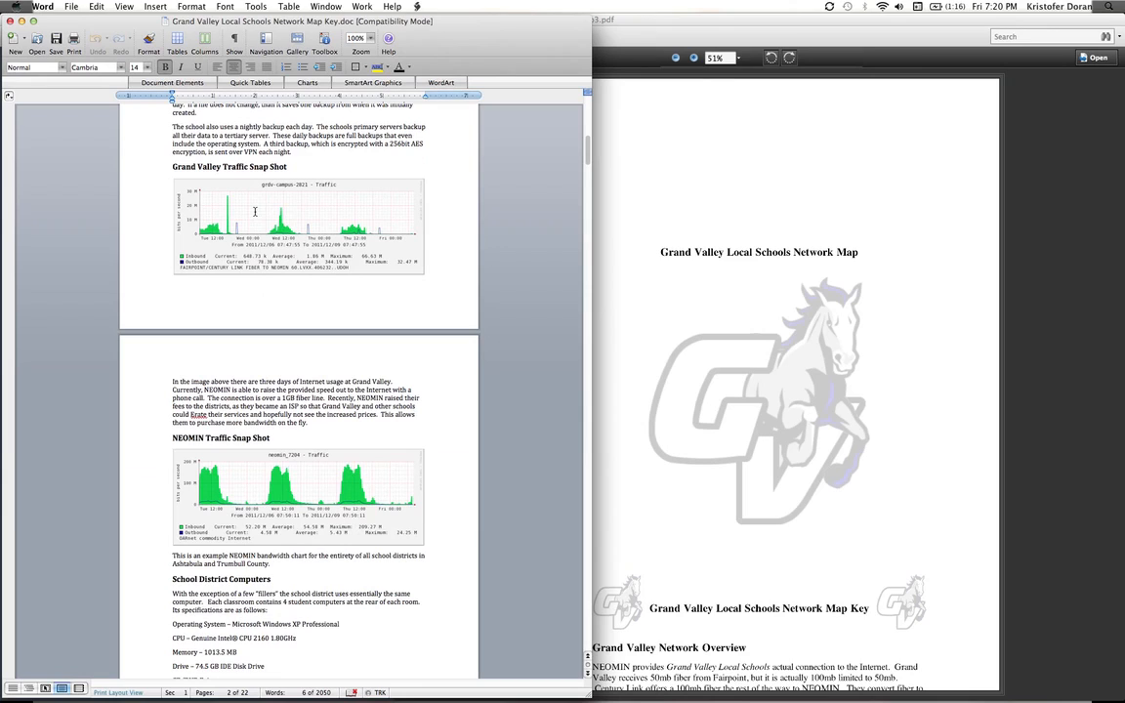
pyautogui.moveTo(252, 277)
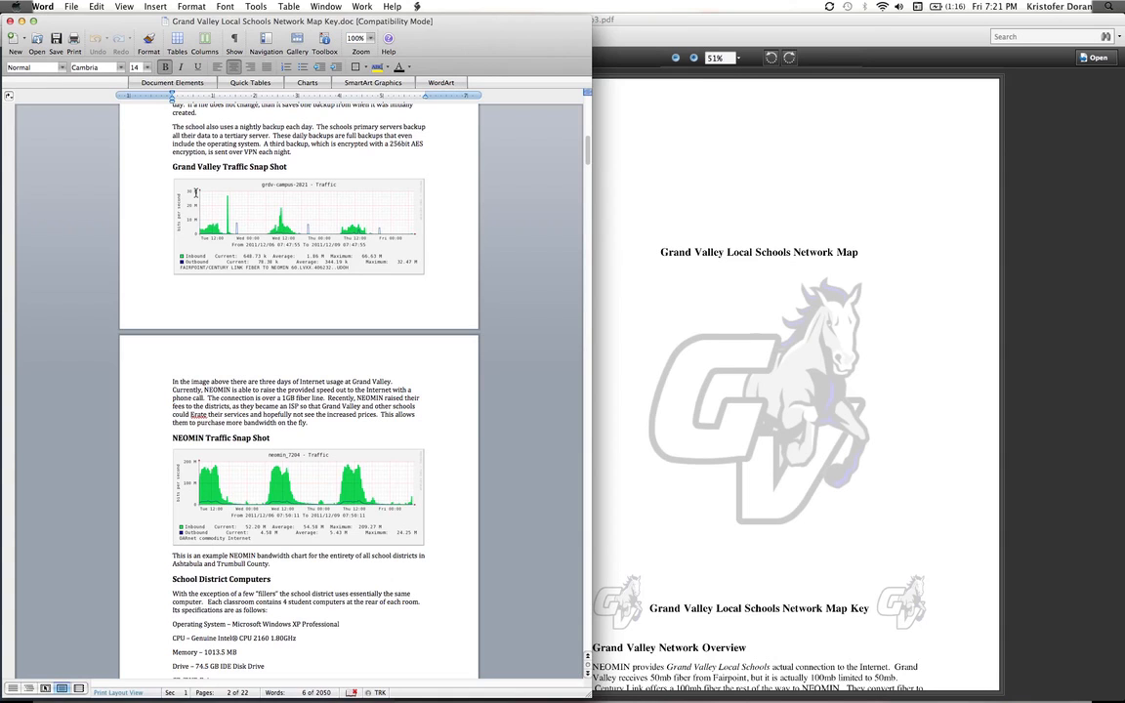
# Scroll to the High School Wing offices, from Administrative Office to the Media Center
pyautogui.scroll(3)
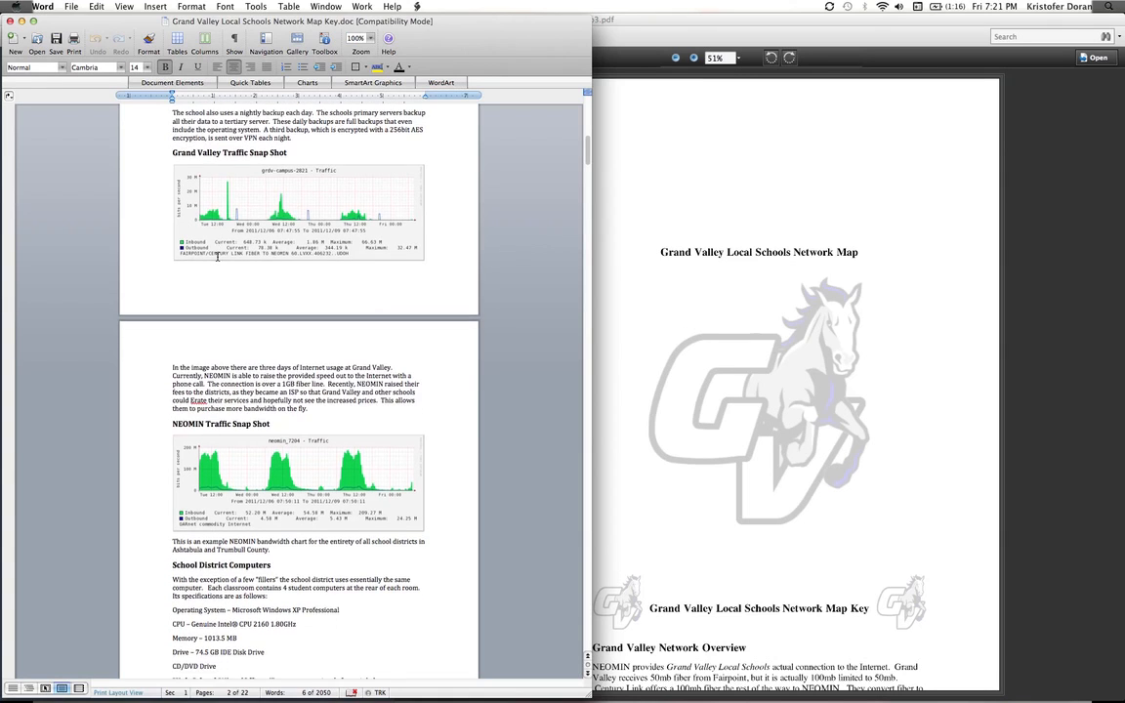
pyautogui.scroll(-3)
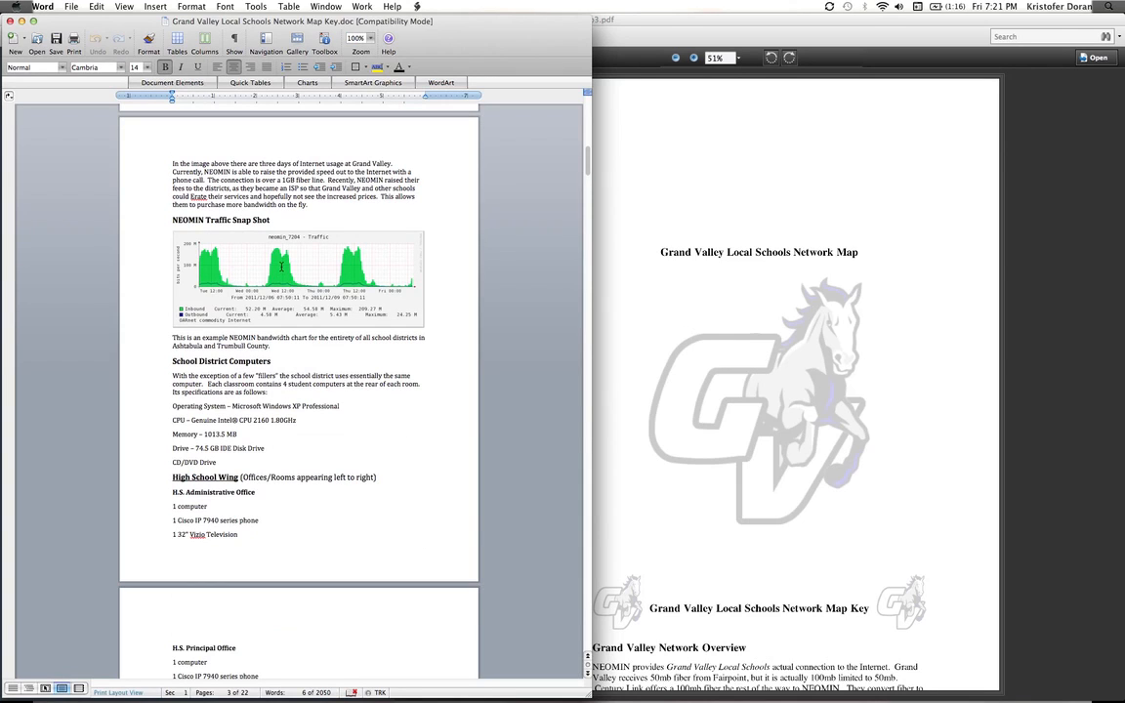
pyautogui.moveTo(352, 255)
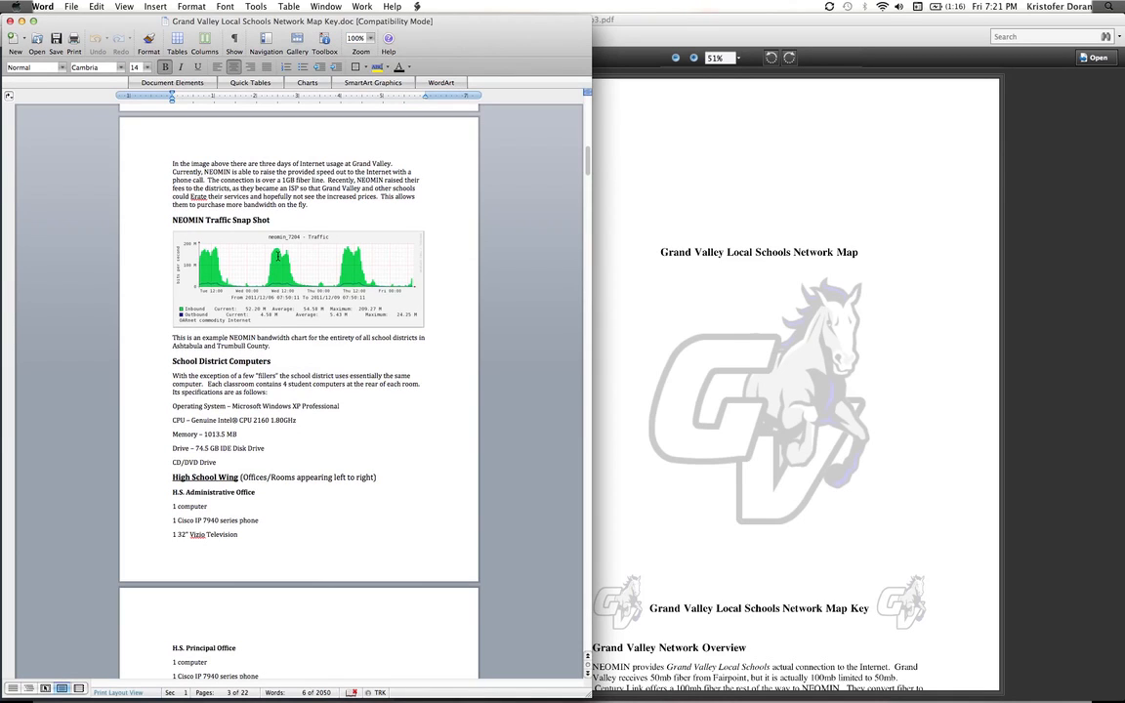
pyautogui.moveTo(279, 250)
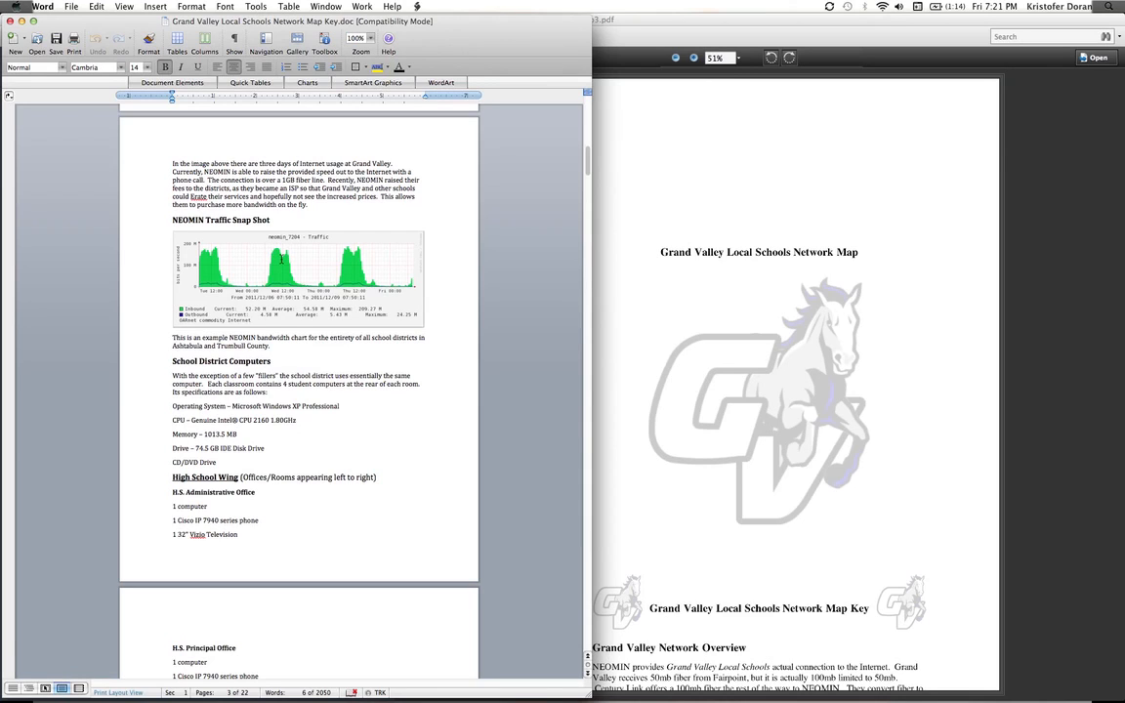
pyautogui.moveTo(301, 288)
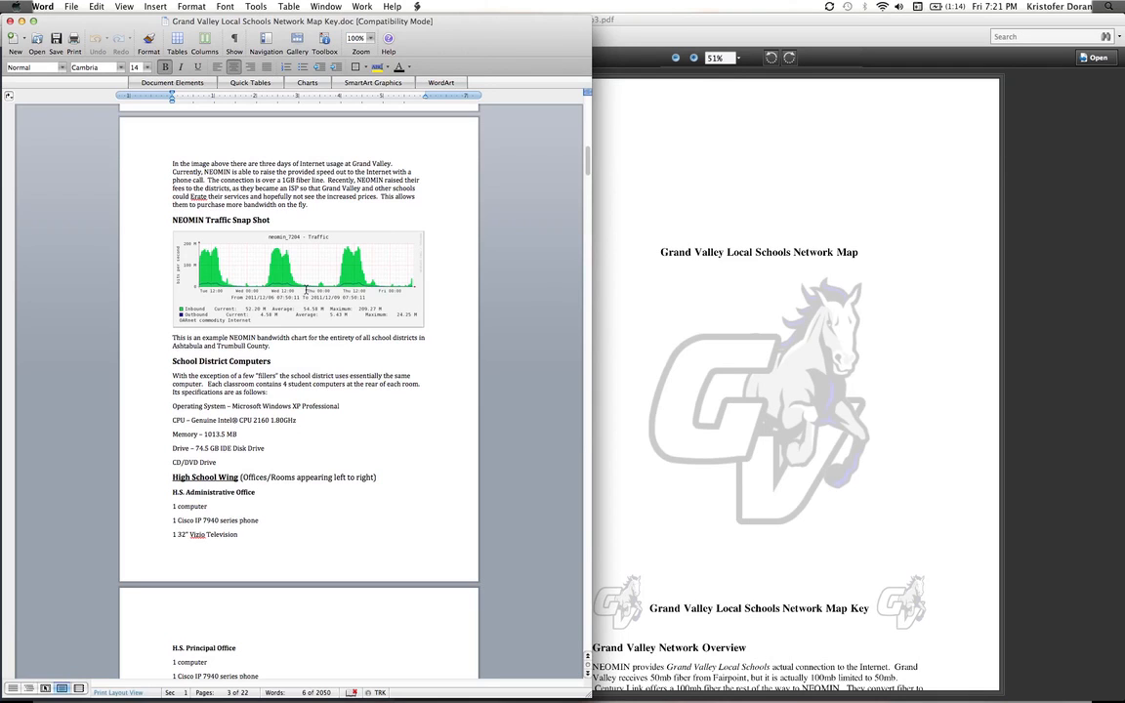
pyautogui.scroll(-3)
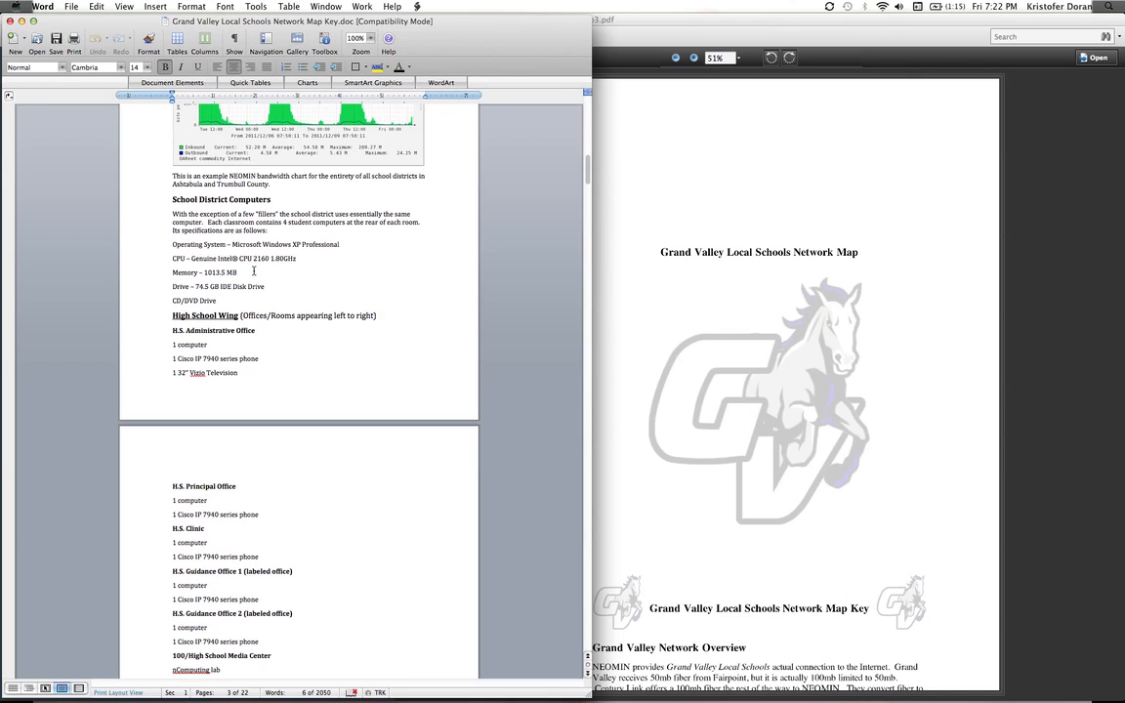
pyautogui.scroll(-3)
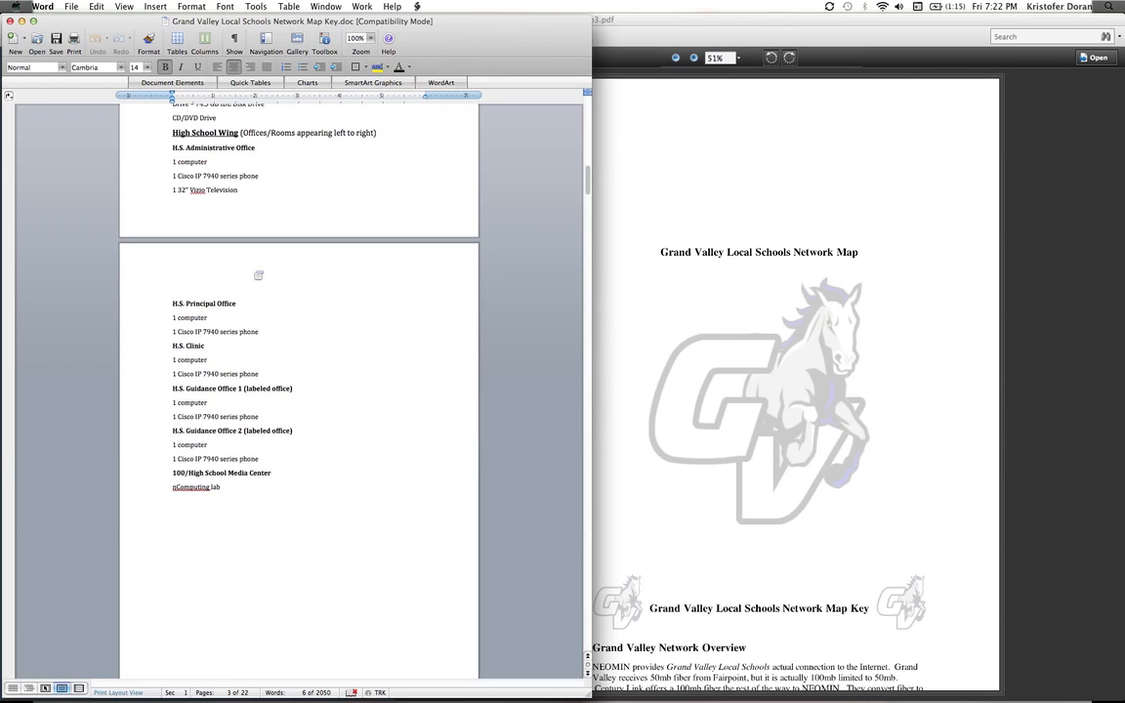
pyautogui.scroll(-3)
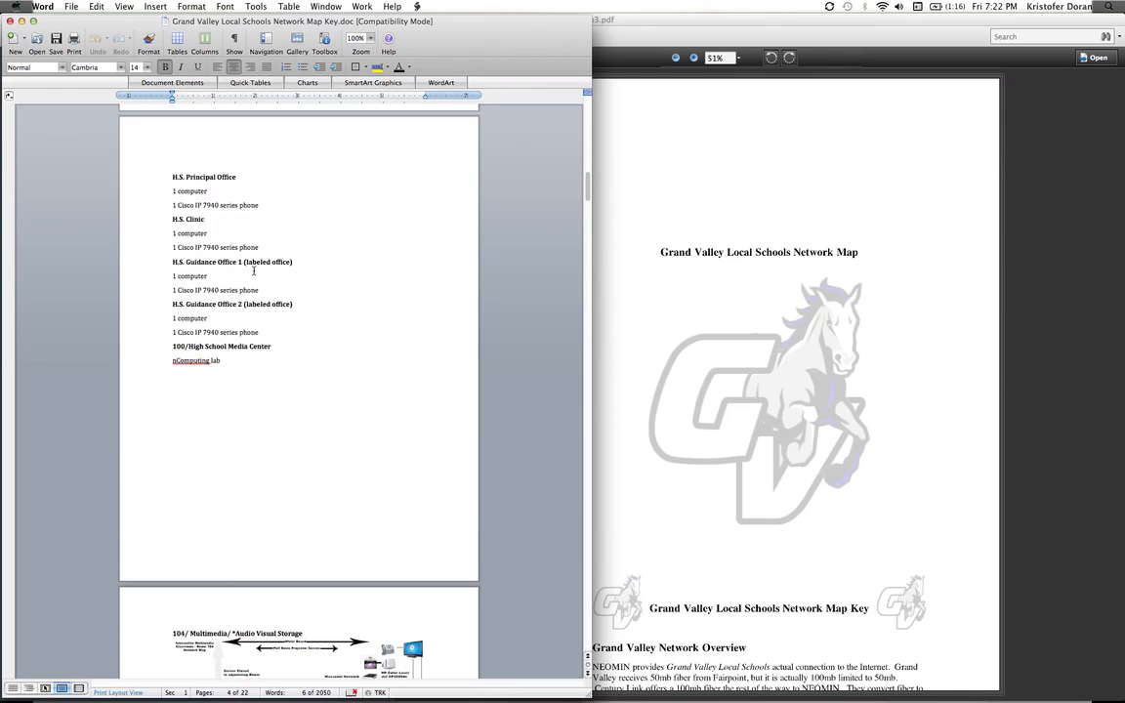
pyautogui.scroll(3)
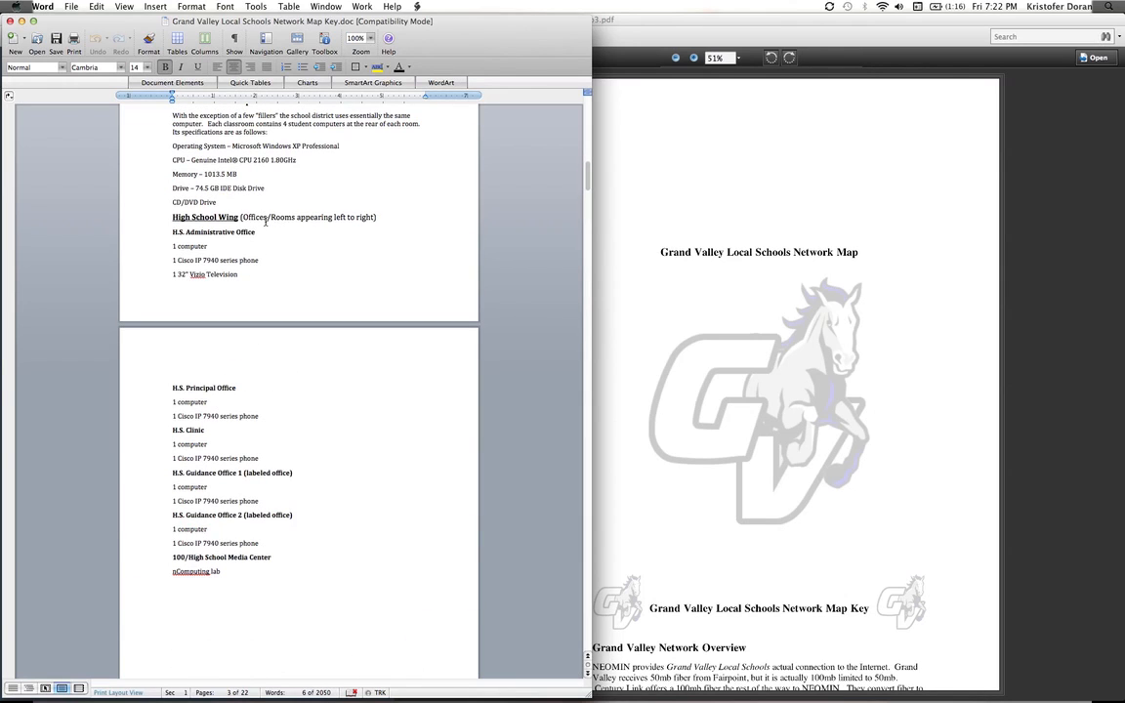
pyautogui.moveTo(459, 250)
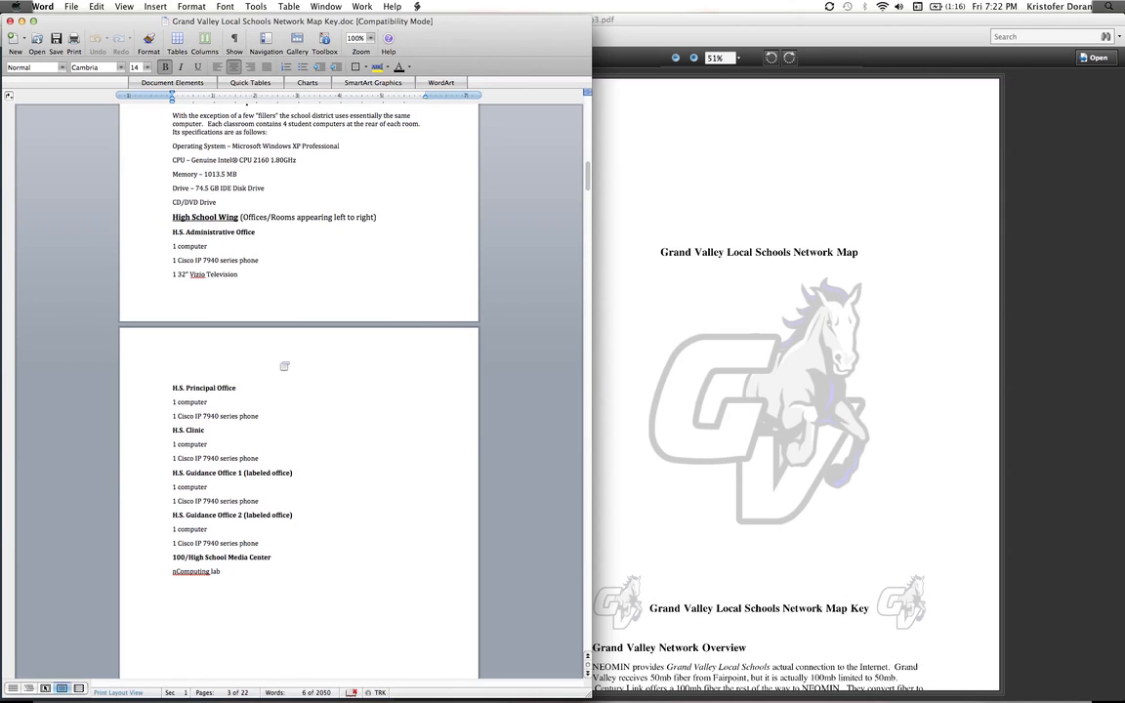
# Scroll through pages 4–6 to the second-floor list starting at 200 Study Hall
pyautogui.scroll(-3)
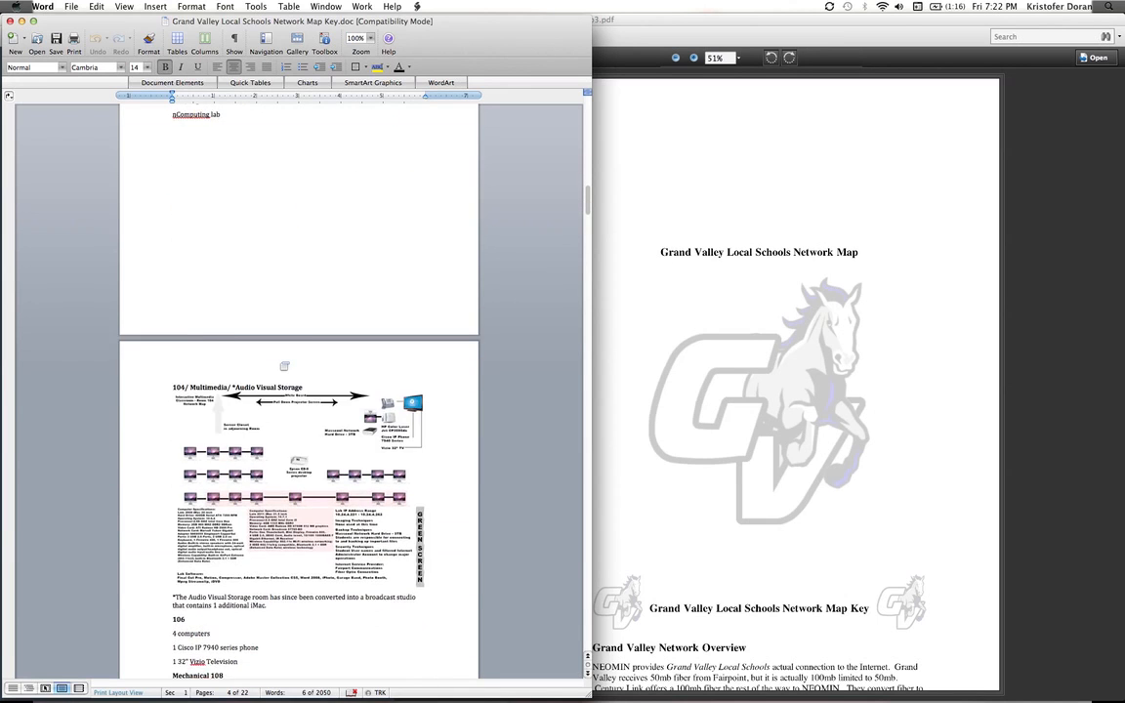
pyautogui.scroll(-3)
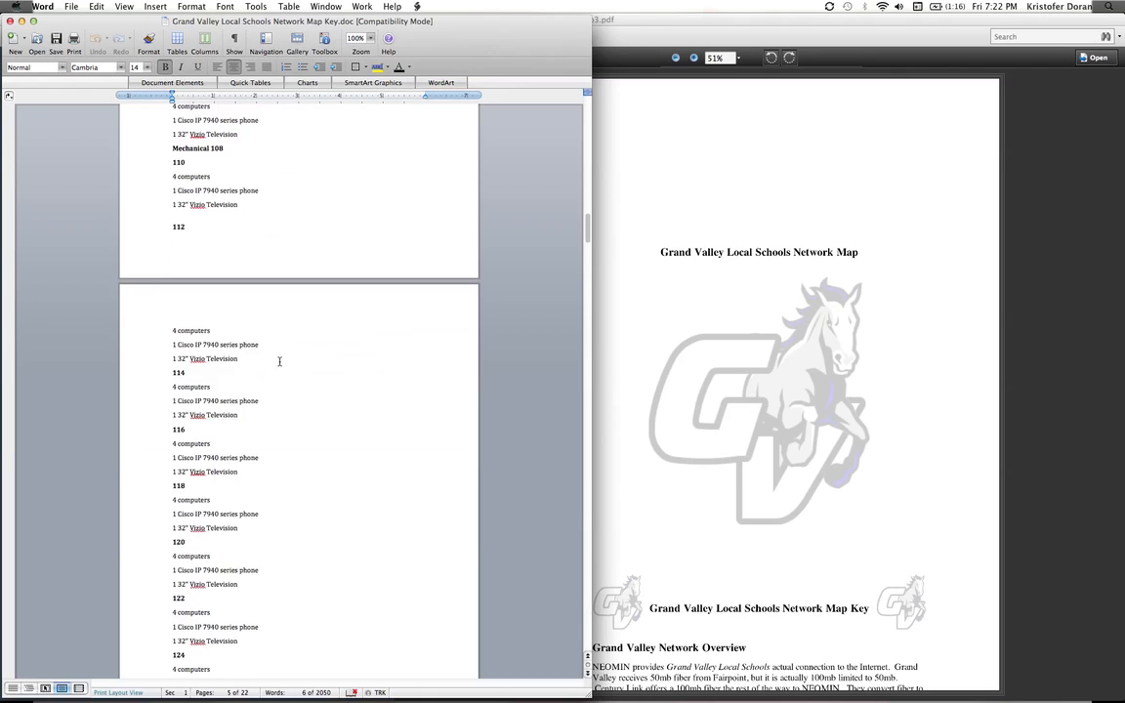
pyautogui.scroll(-3)
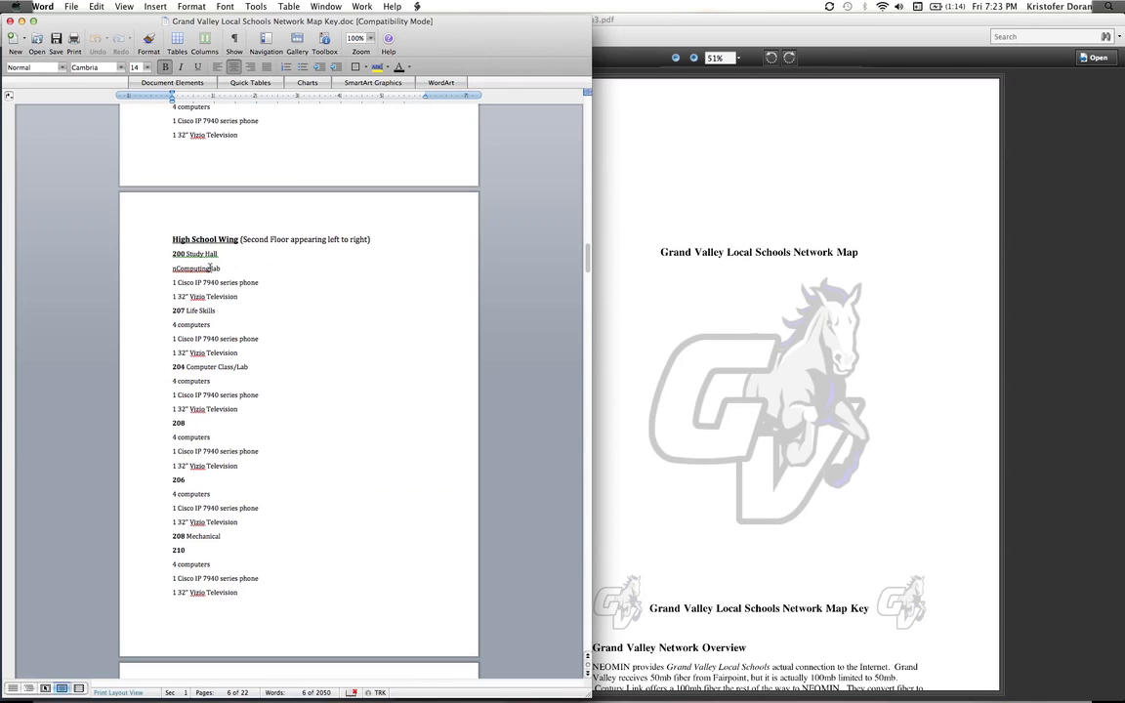
# Scroll to the Middle School Wing's Technology Control entry and rooms 103–113
pyautogui.scroll(-3)
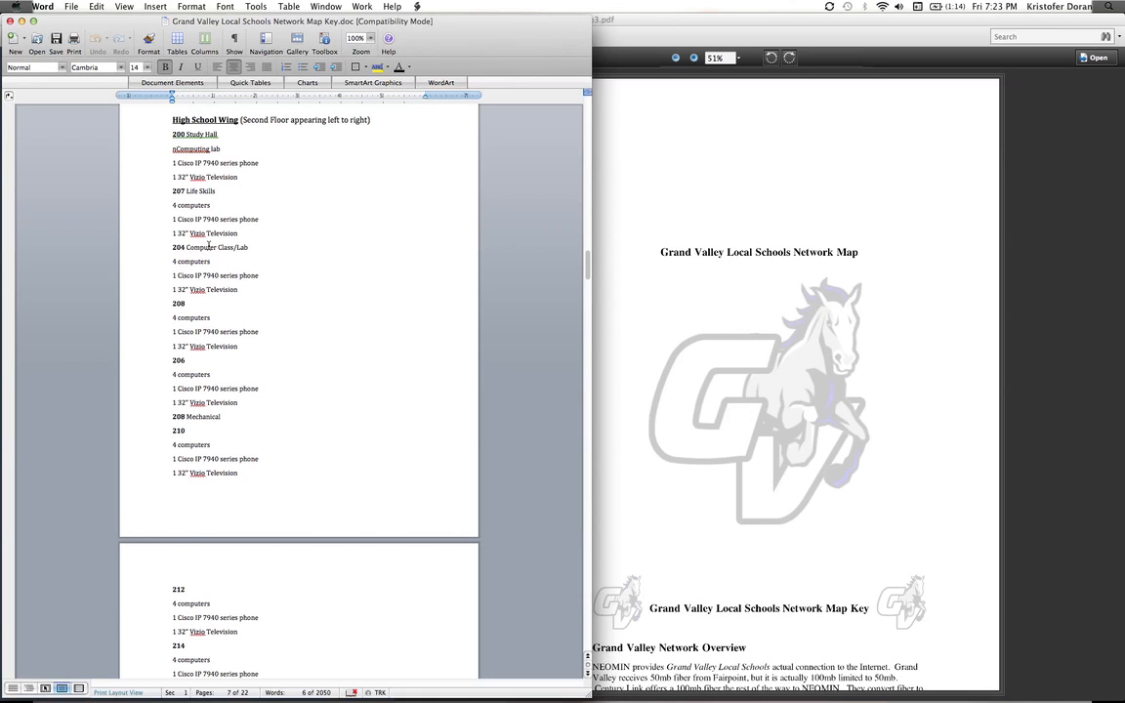
pyautogui.scroll(-3)
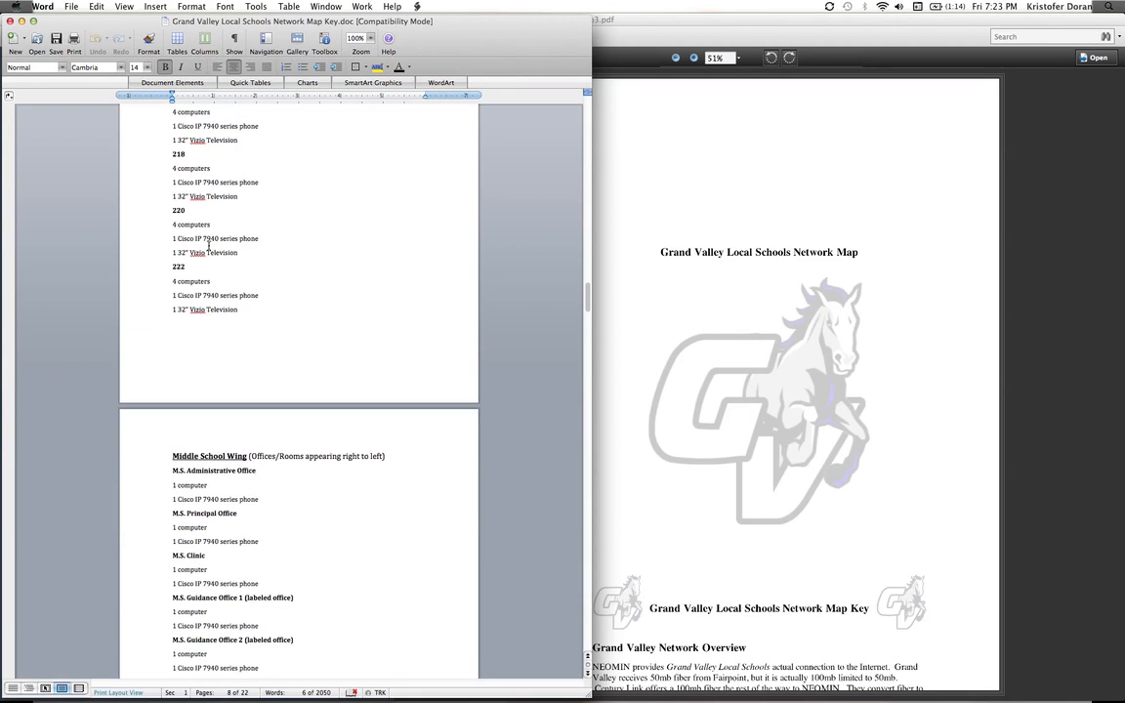
pyautogui.scroll(-3)
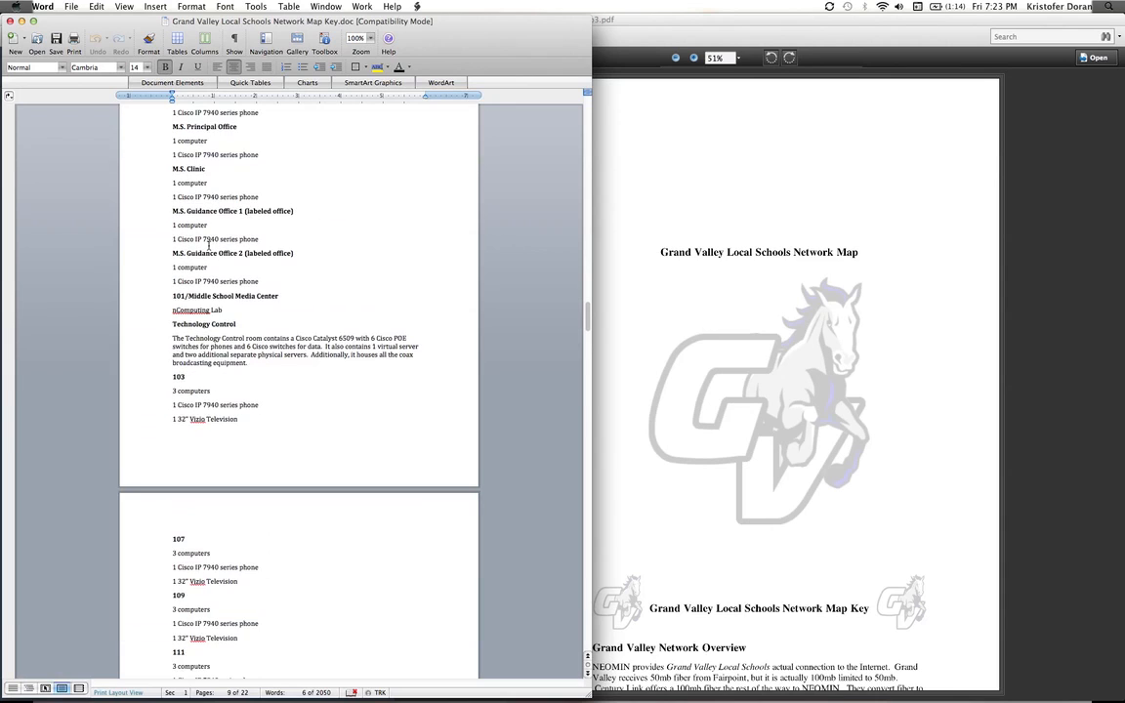
pyautogui.scroll(3)
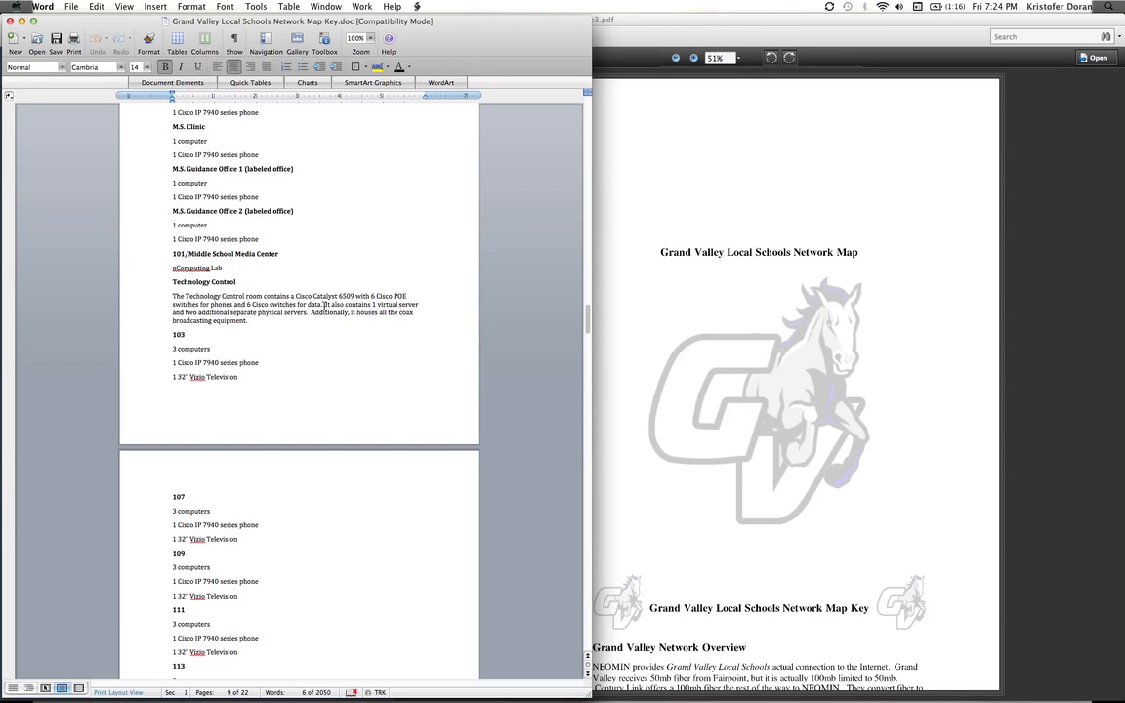
# Scroll through pages 10–17 to the Elementary Office Space listings
pyautogui.scroll(-3)
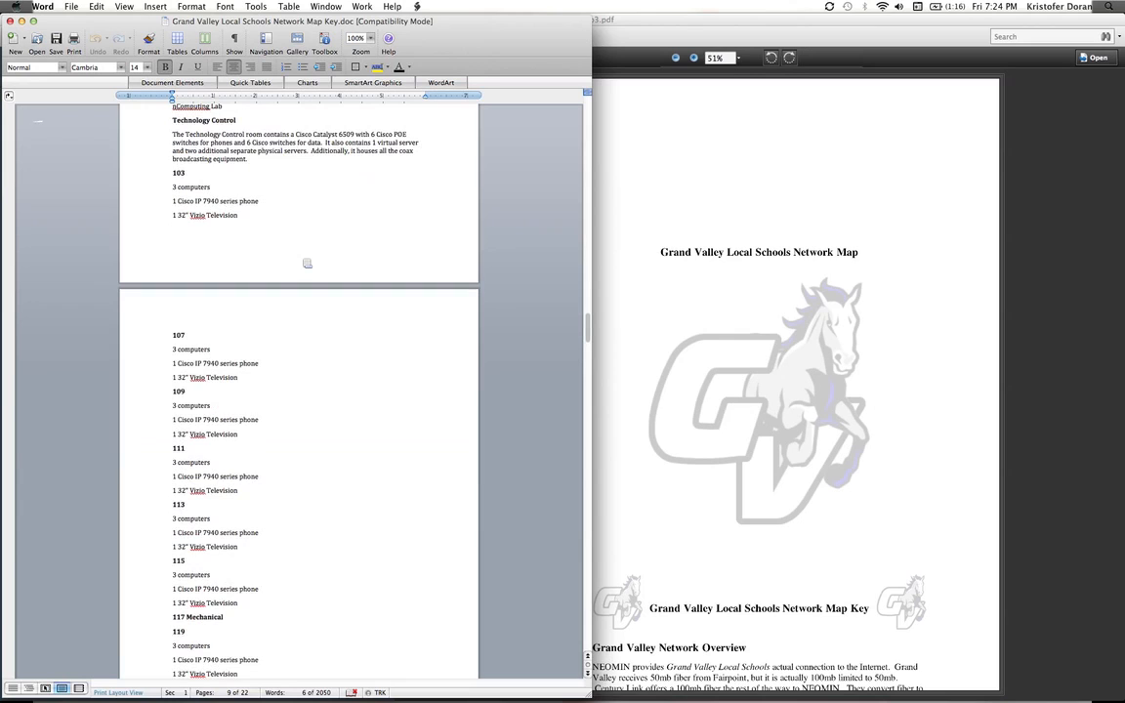
pyautogui.scroll(-3)
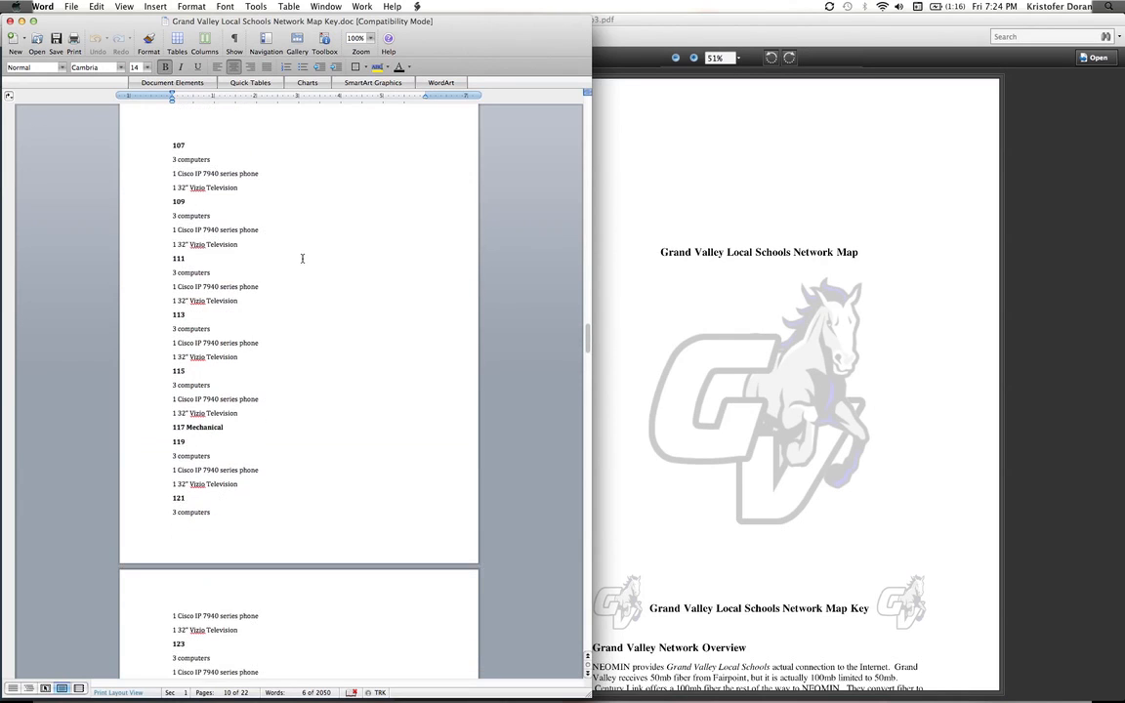
pyautogui.scroll(-3)
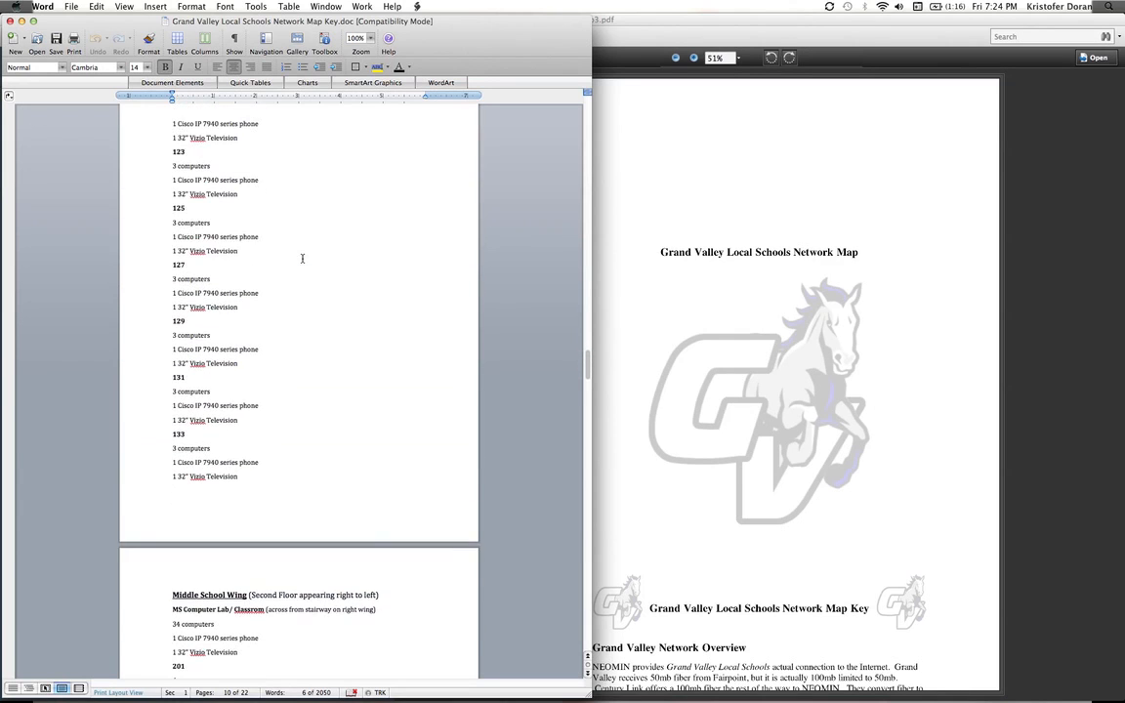
pyautogui.scroll(-3)
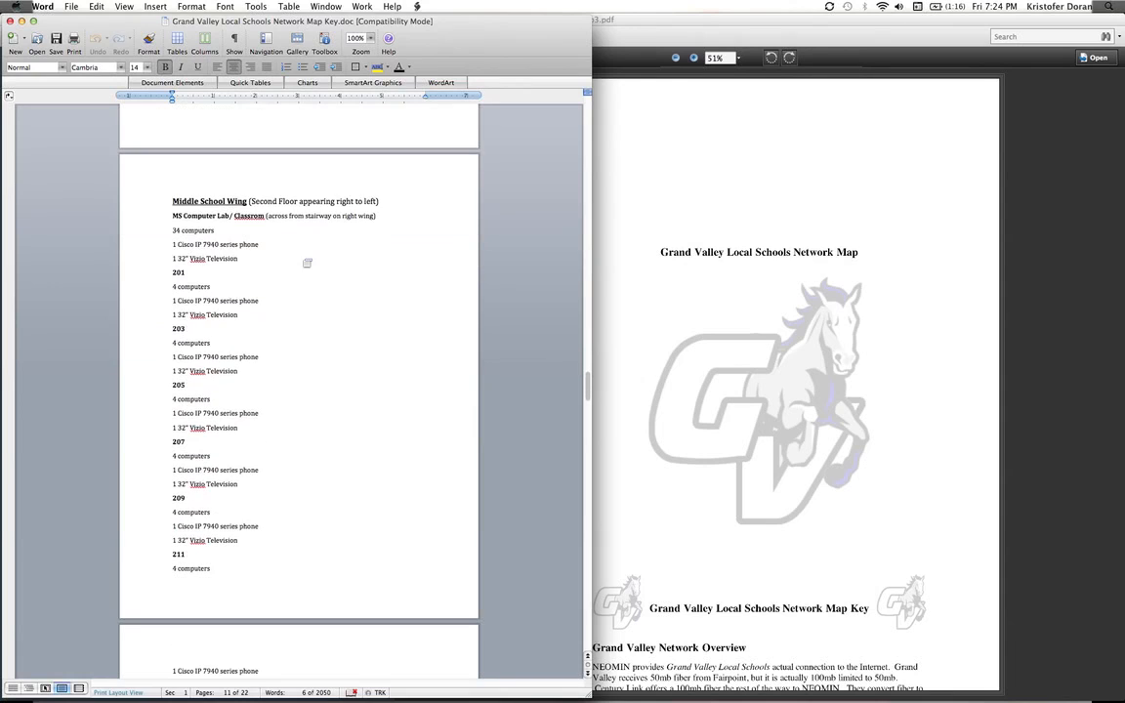
pyautogui.scroll(-3)
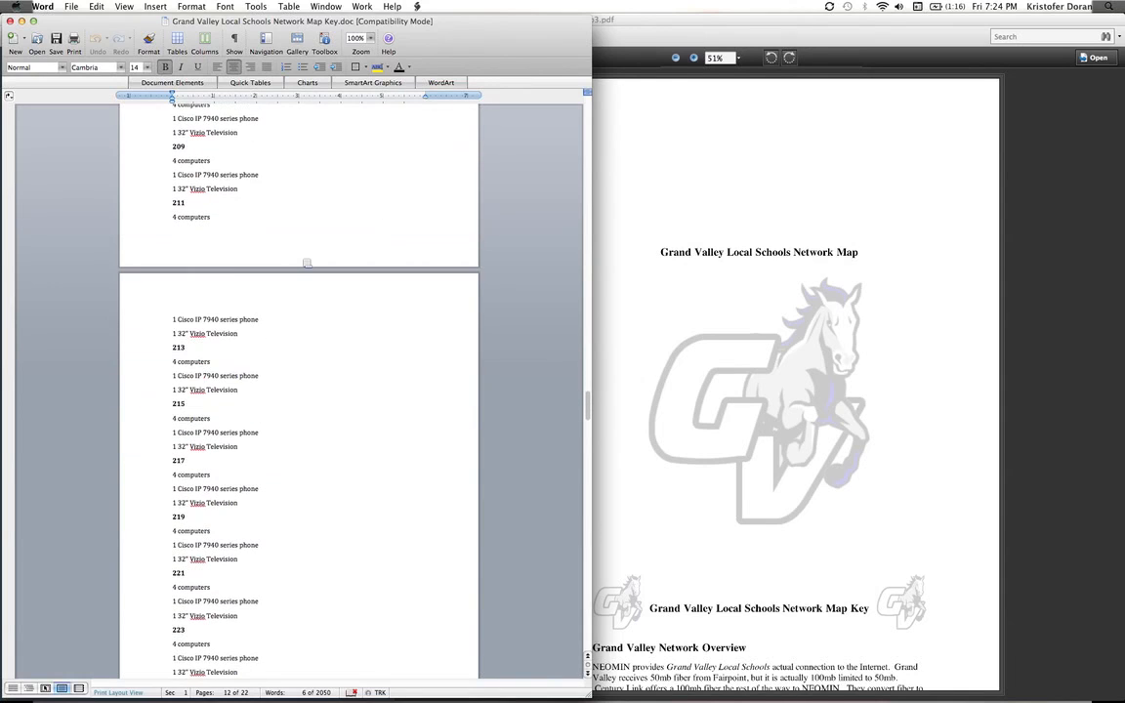
pyautogui.scroll(-3)
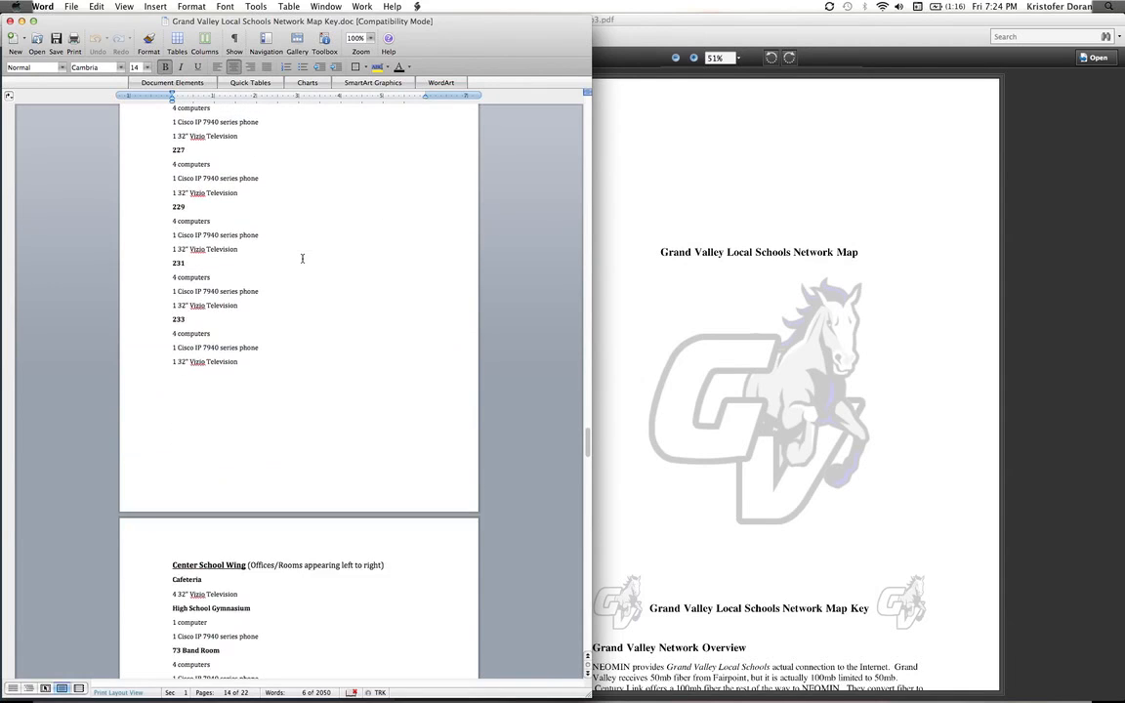
pyautogui.scroll(-3)
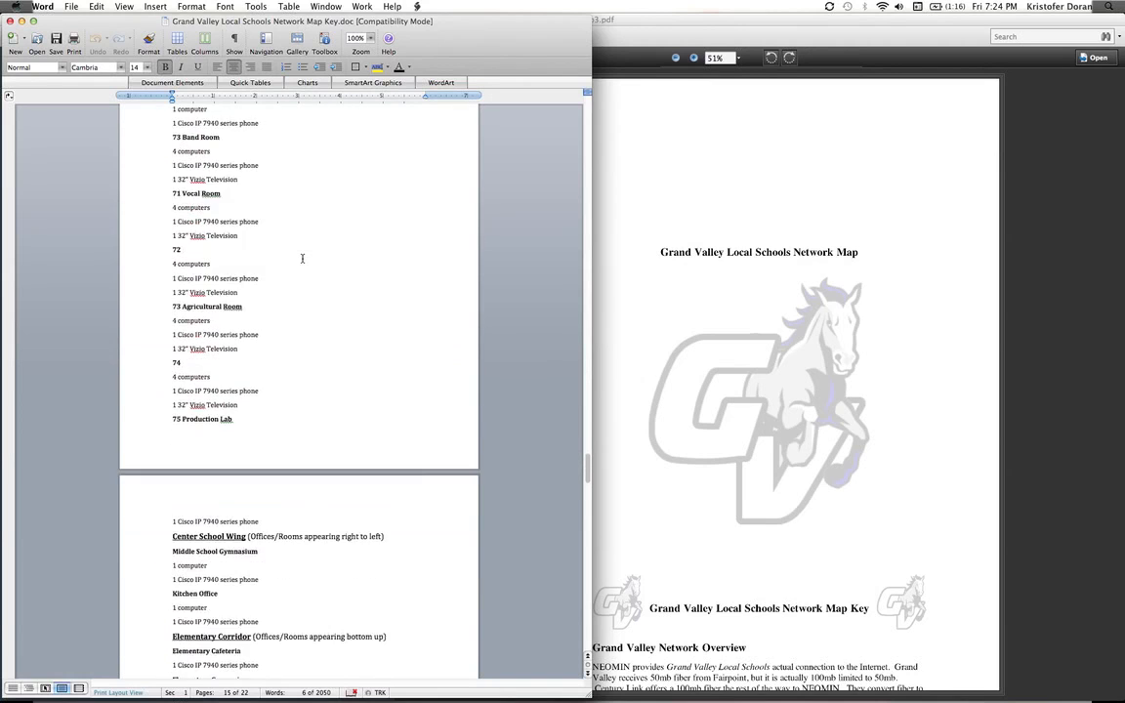
pyautogui.scroll(-3)
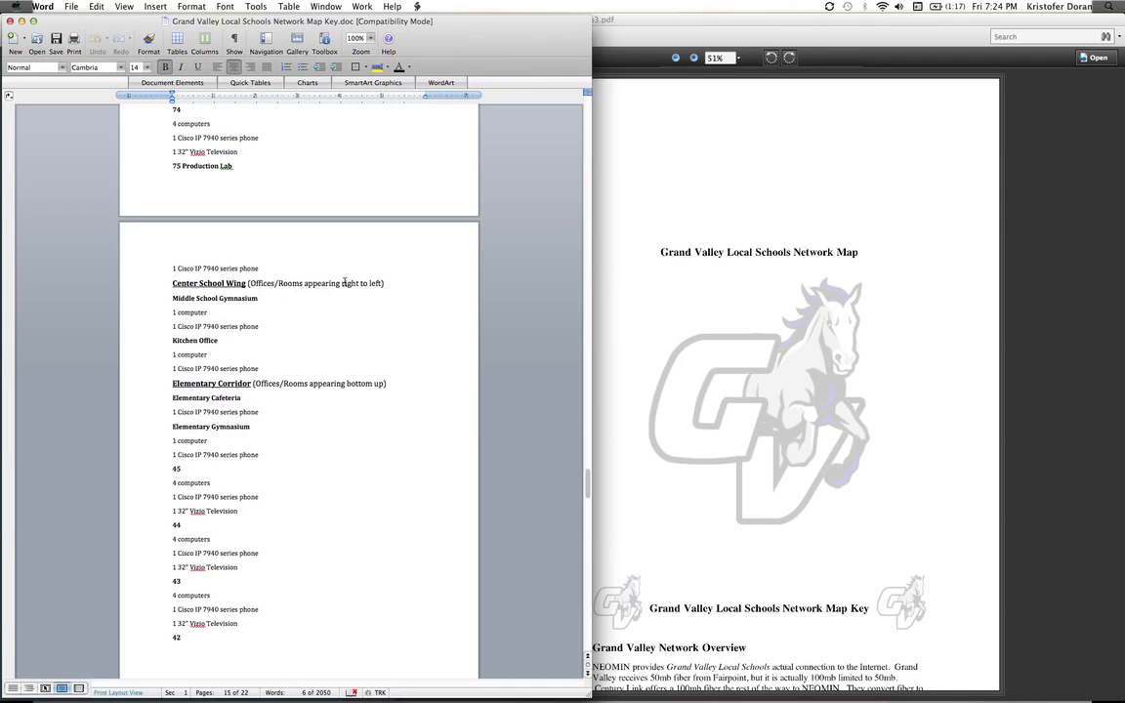
pyautogui.scroll(-3)
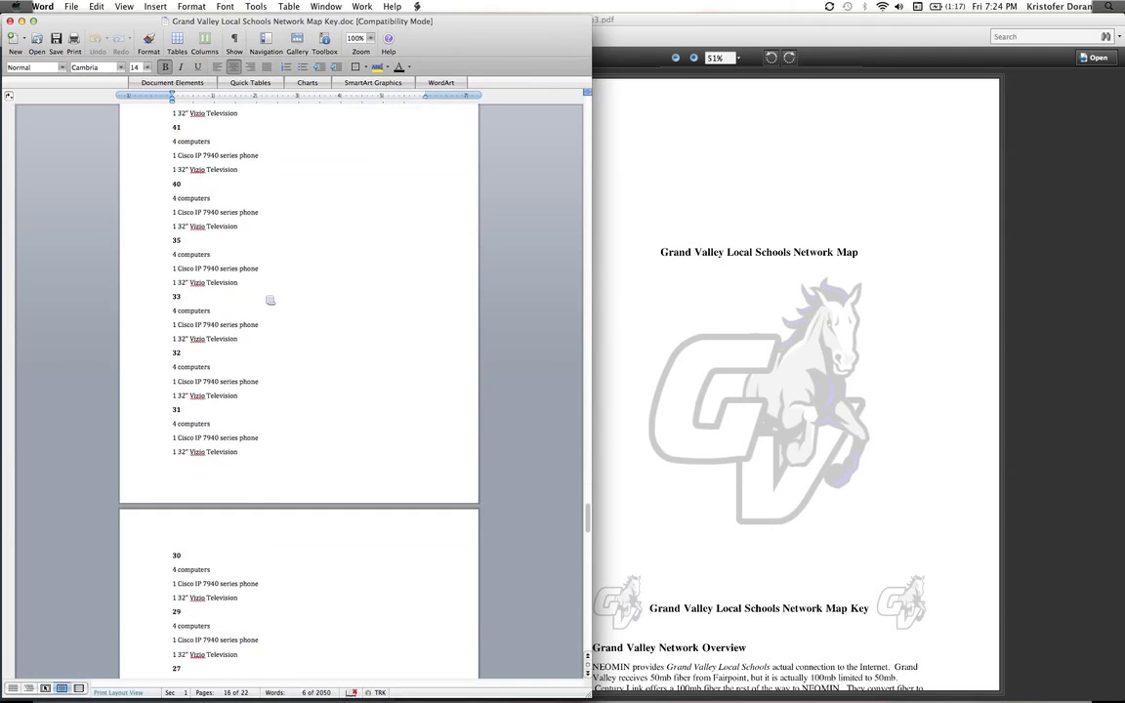
pyautogui.scroll(-3)
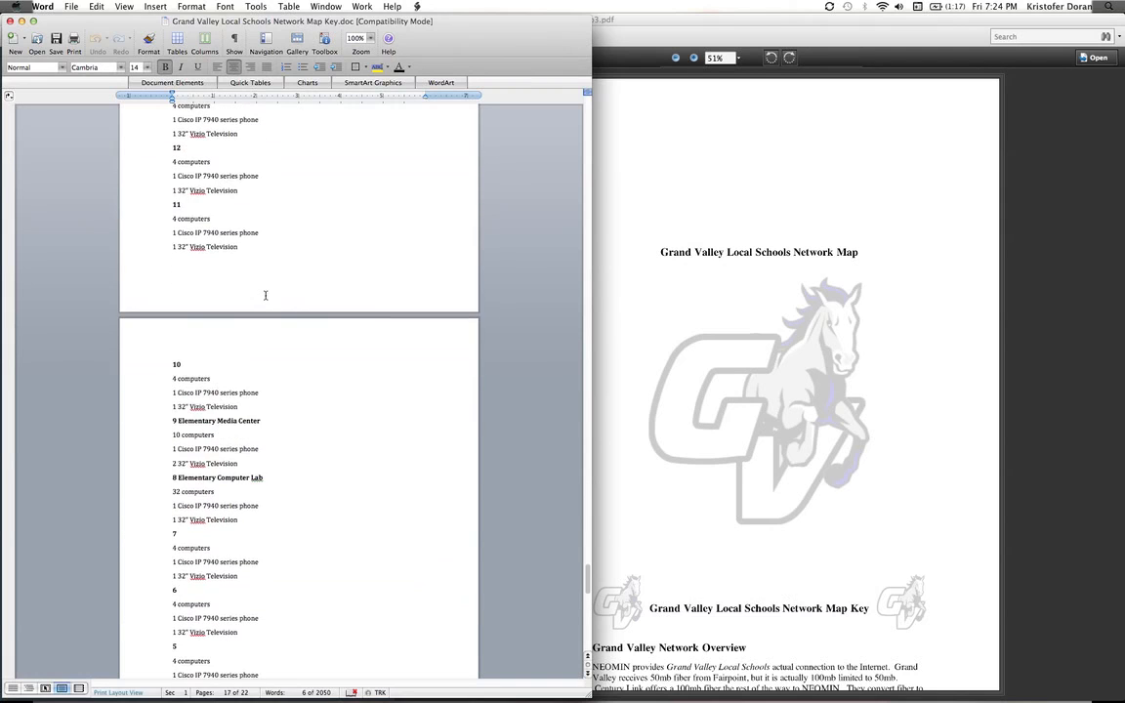
pyautogui.scroll(-3)
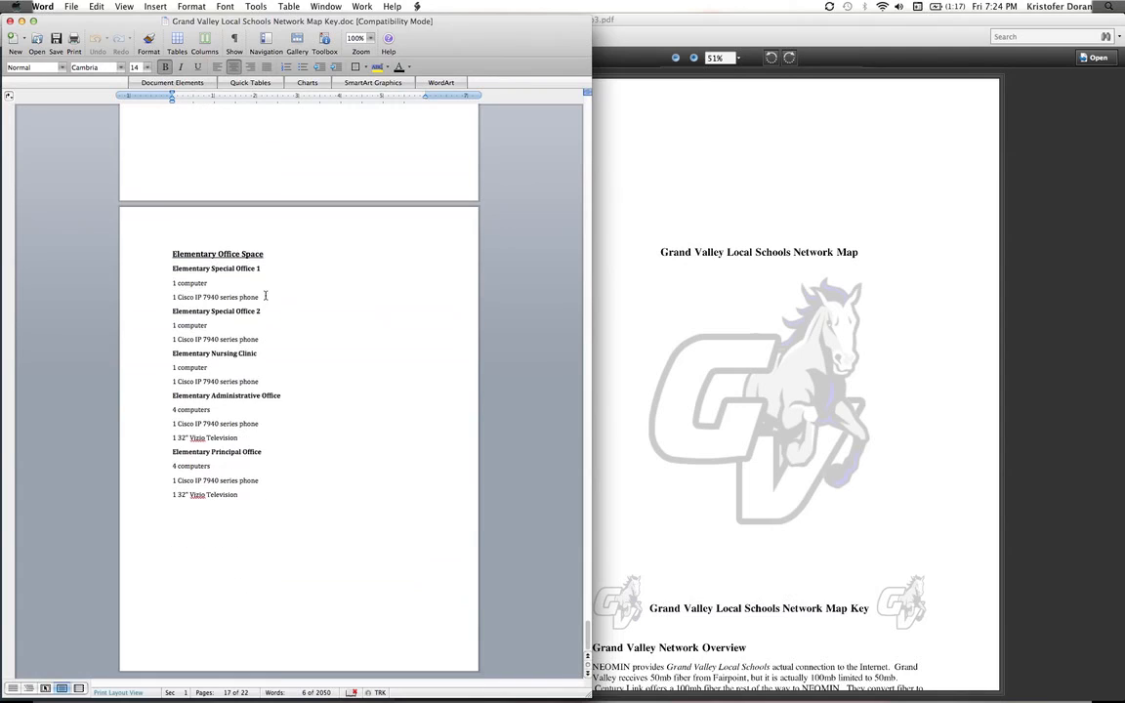